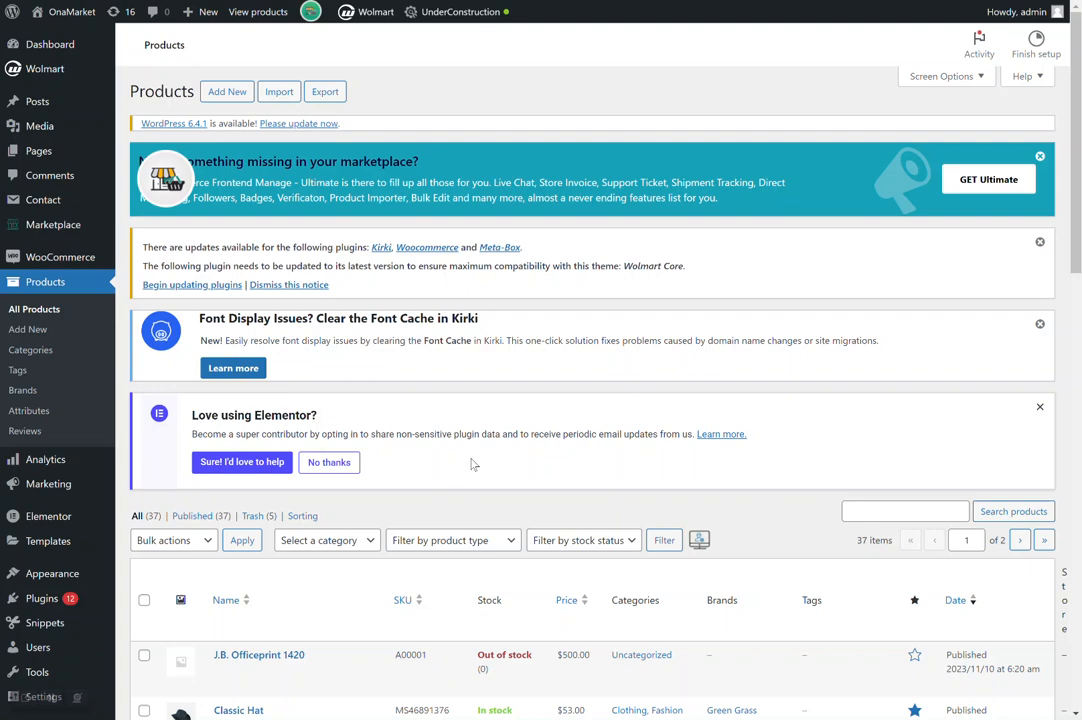
Browse the product list, then scroll the OnaMarket storefront homepage down to Clothing & Apparel.
{"action": "scroll", "scroll_direction": "down", "scroll_amount": 3}
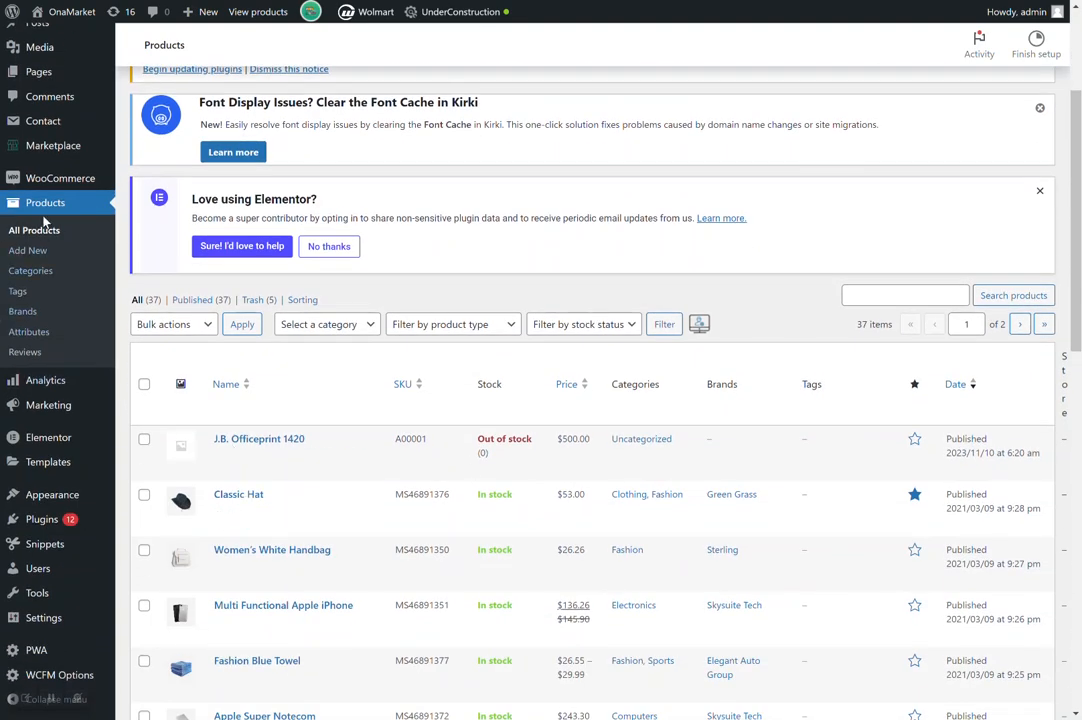
{"action": "scroll", "scroll_direction": "down", "scroll_amount": 3}
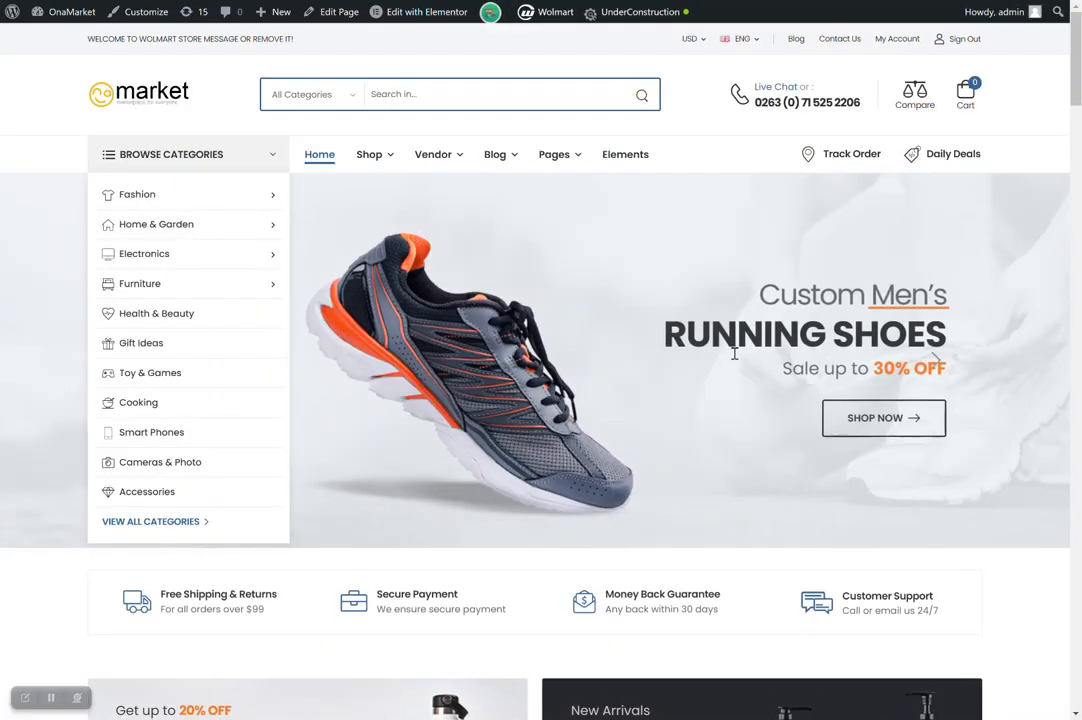
{"action": "scroll", "scroll_direction": "down", "scroll_amount": 3}
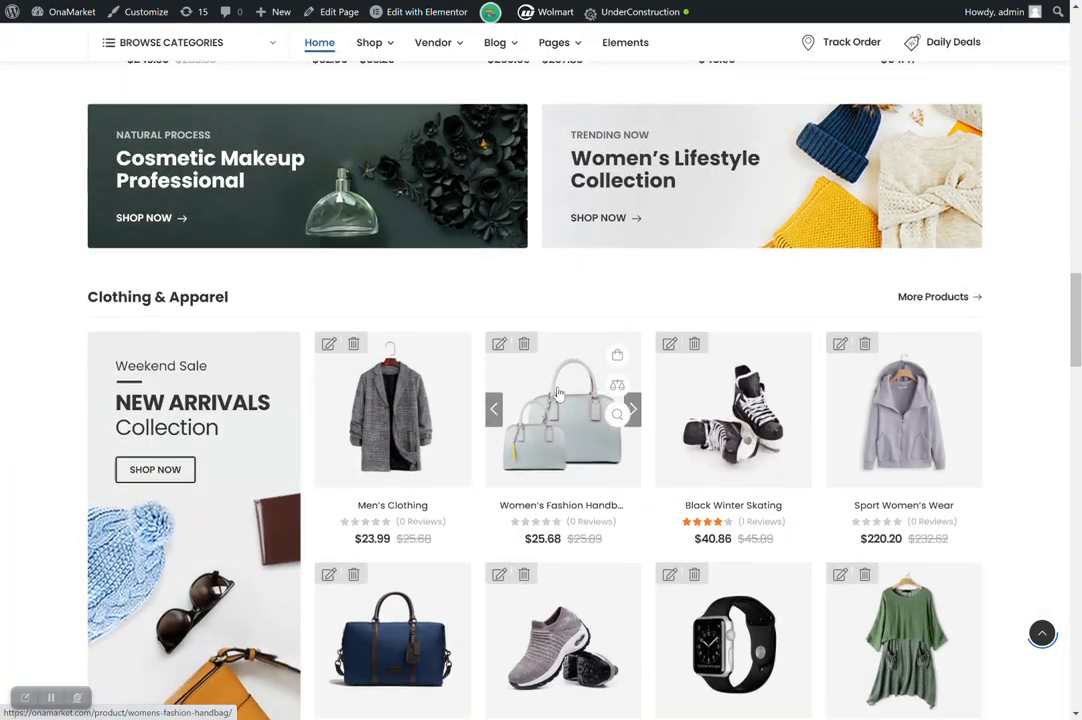
{"action": "scroll", "scroll_direction": "down", "scroll_amount": 3}
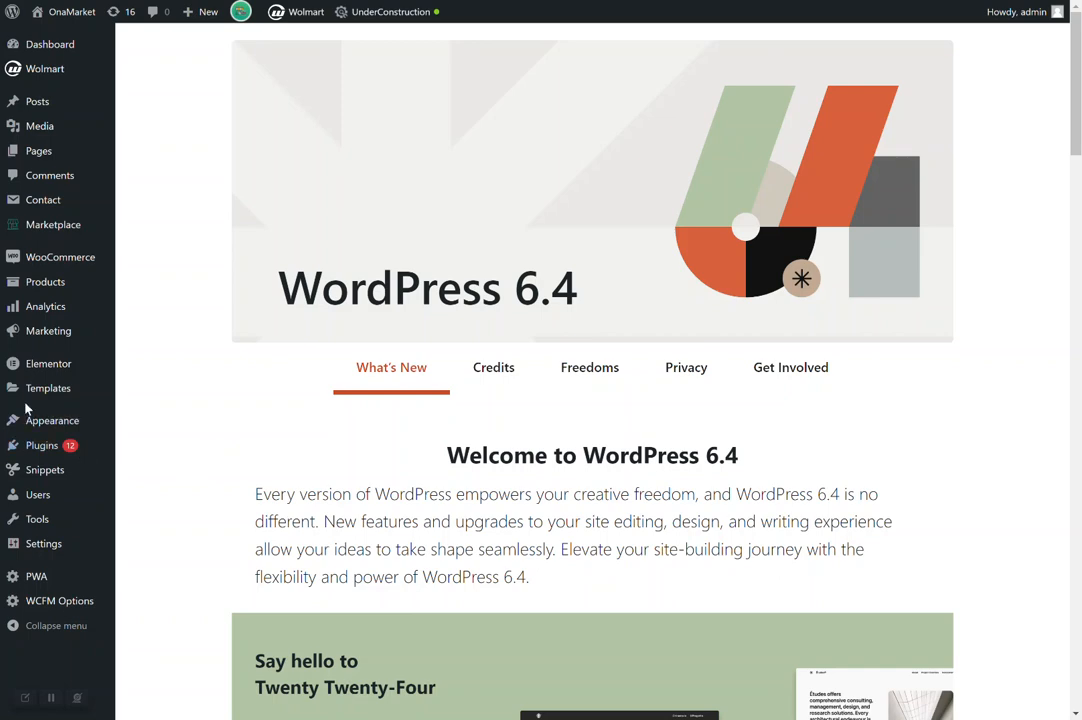
Search All Products for SKU A00001.
{"action": "left_click", "coordinate": [45, 281]}
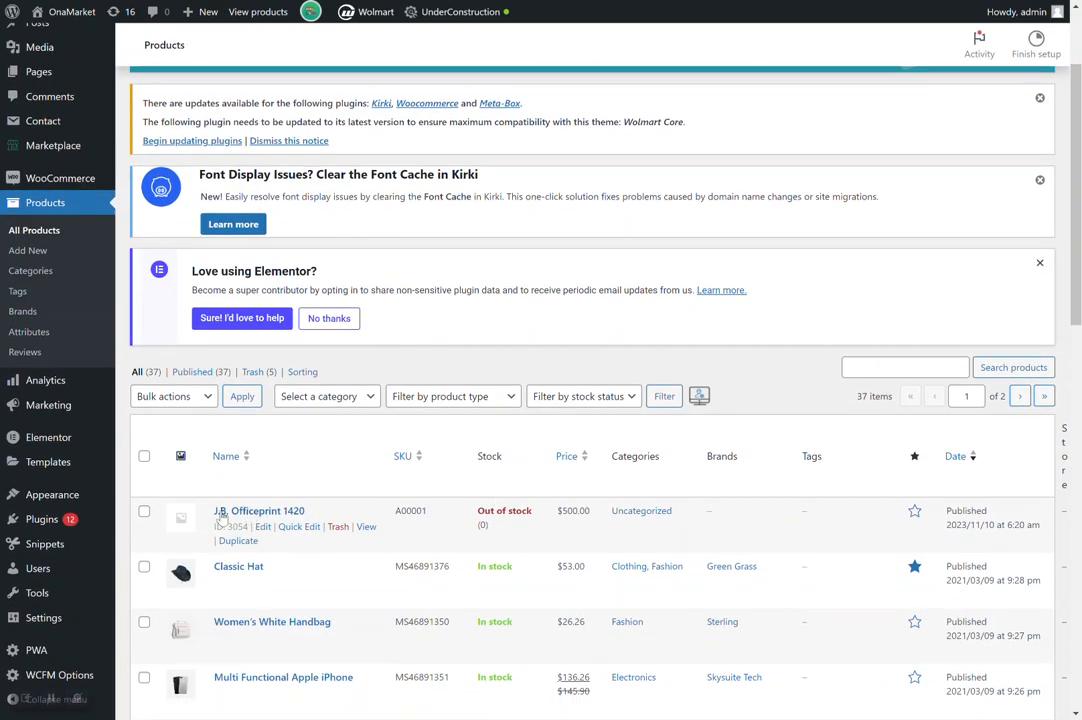
{"action": "type", "text": "A00001"}
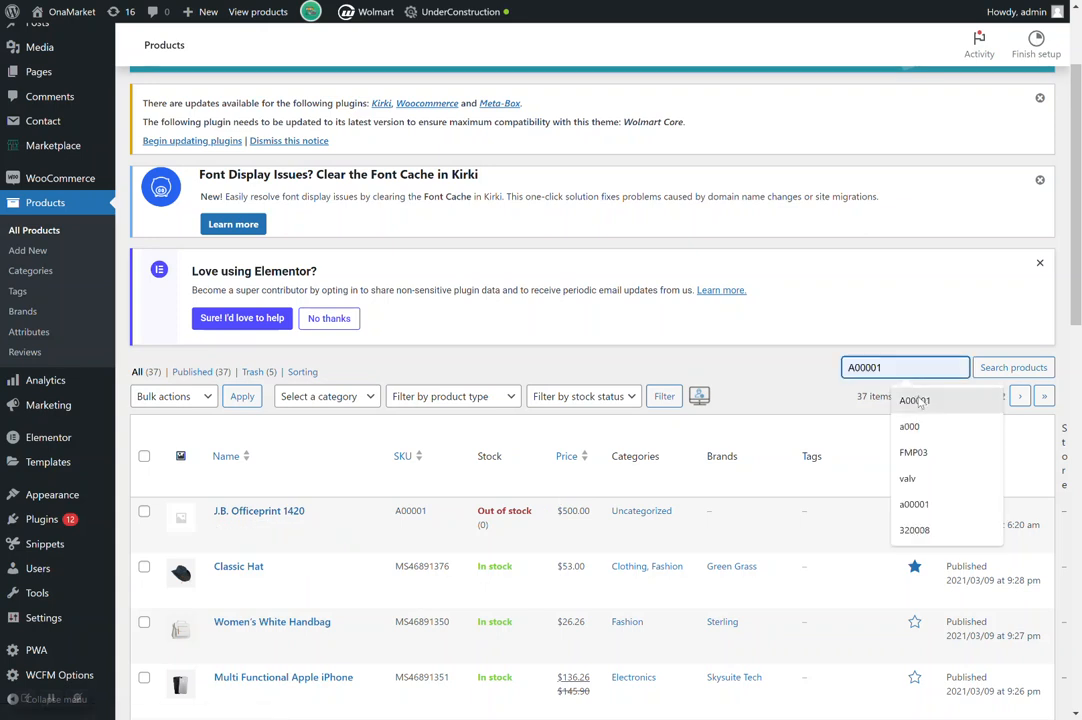
{"action": "left_click", "coordinate": [1013, 367]}
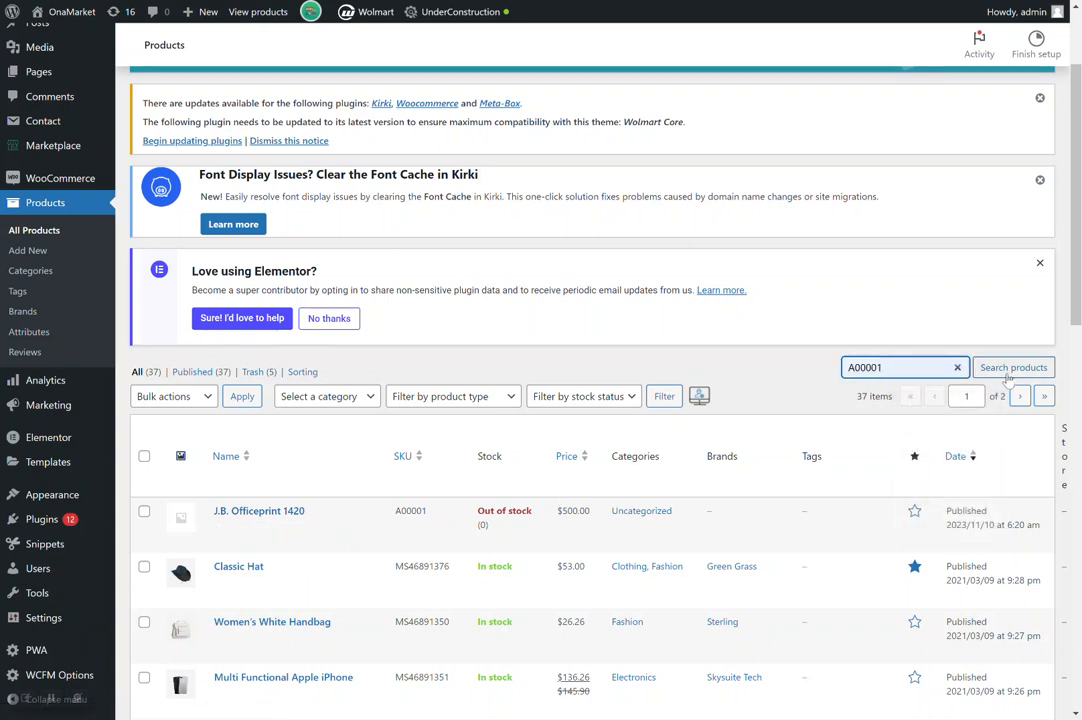
{"action": "left_click", "coordinate": [1013, 367]}
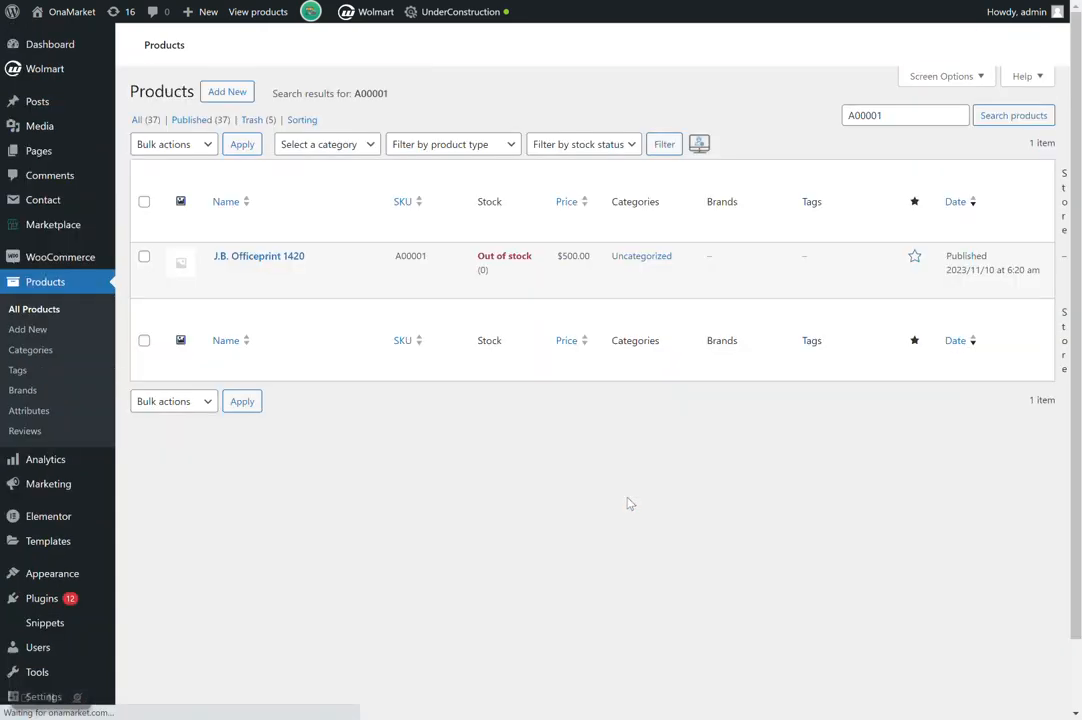
{"action": "scroll", "scroll_direction": "up", "scroll_amount": 3}
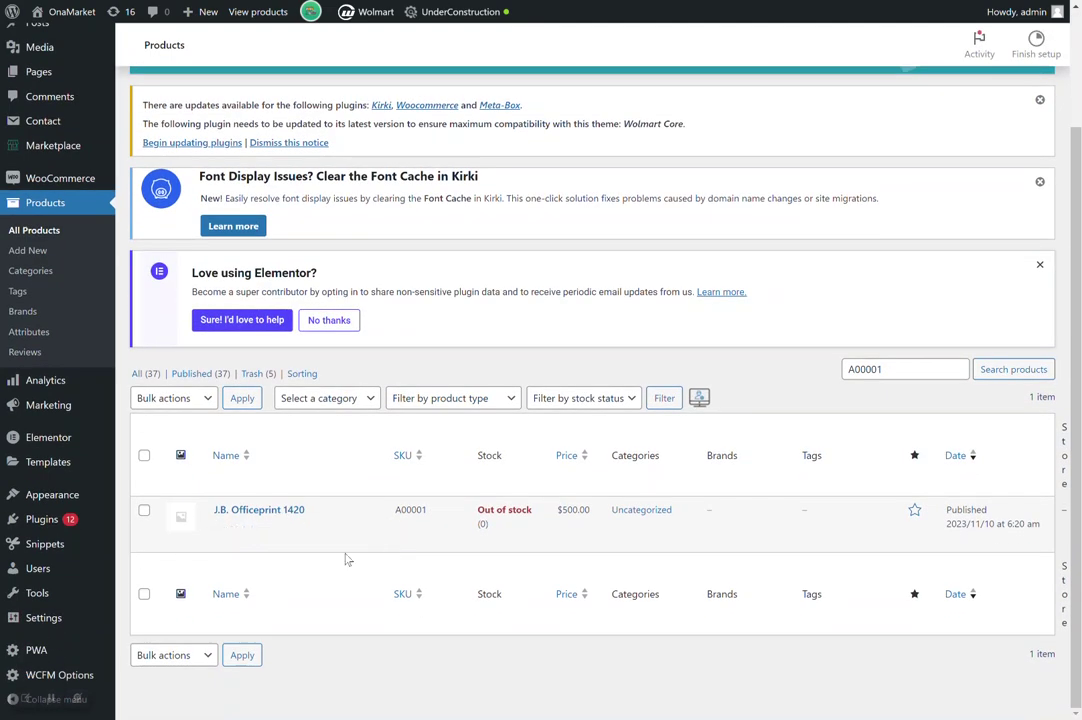
Change the product search term to A00002 to check that no product exists.
{"action": "left_click", "coordinate": [900, 369]}
{"action": "type", "text": "2"}
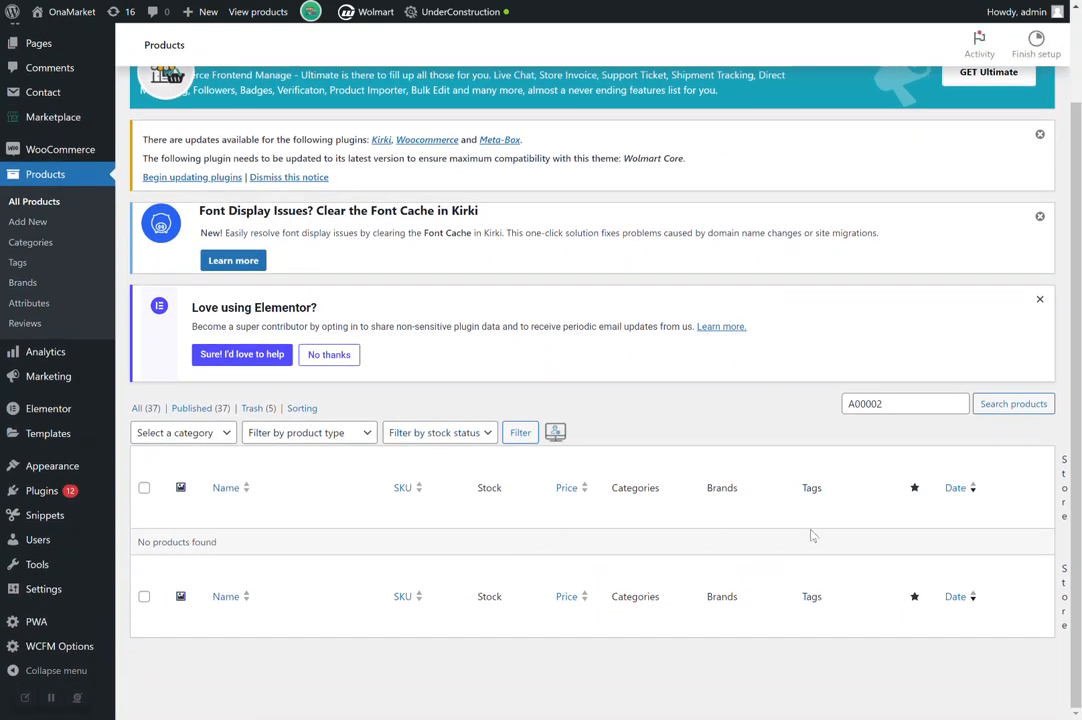
{"action": "left_click", "coordinate": [900, 403]}
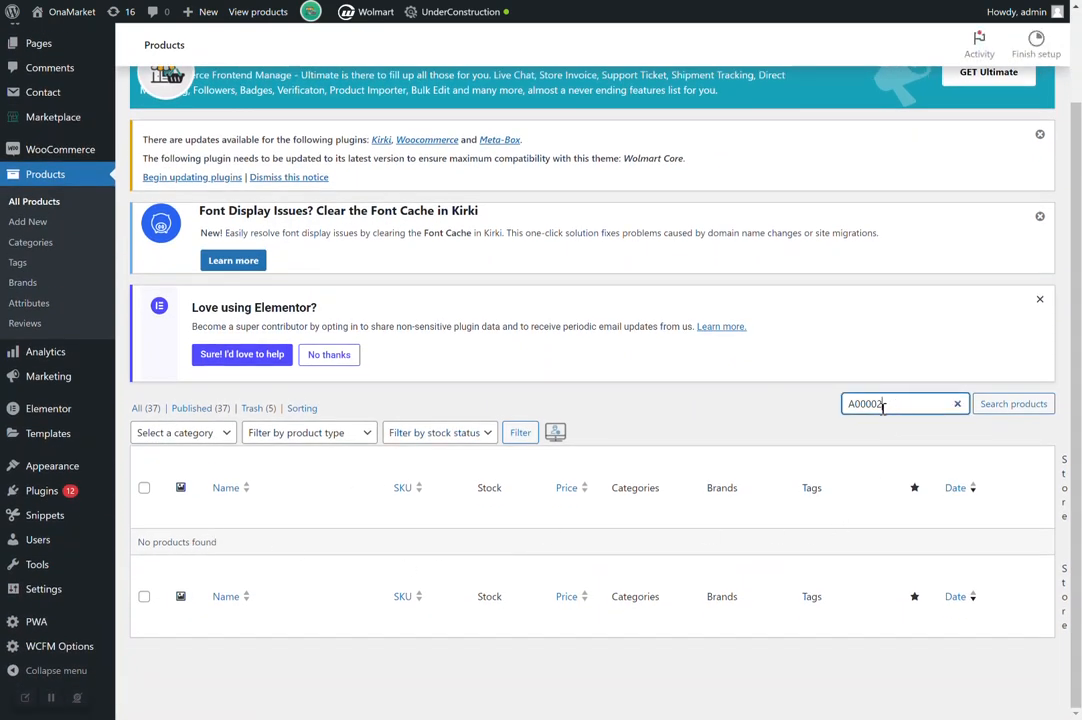
{"action": "key", "text": "Backspace"}
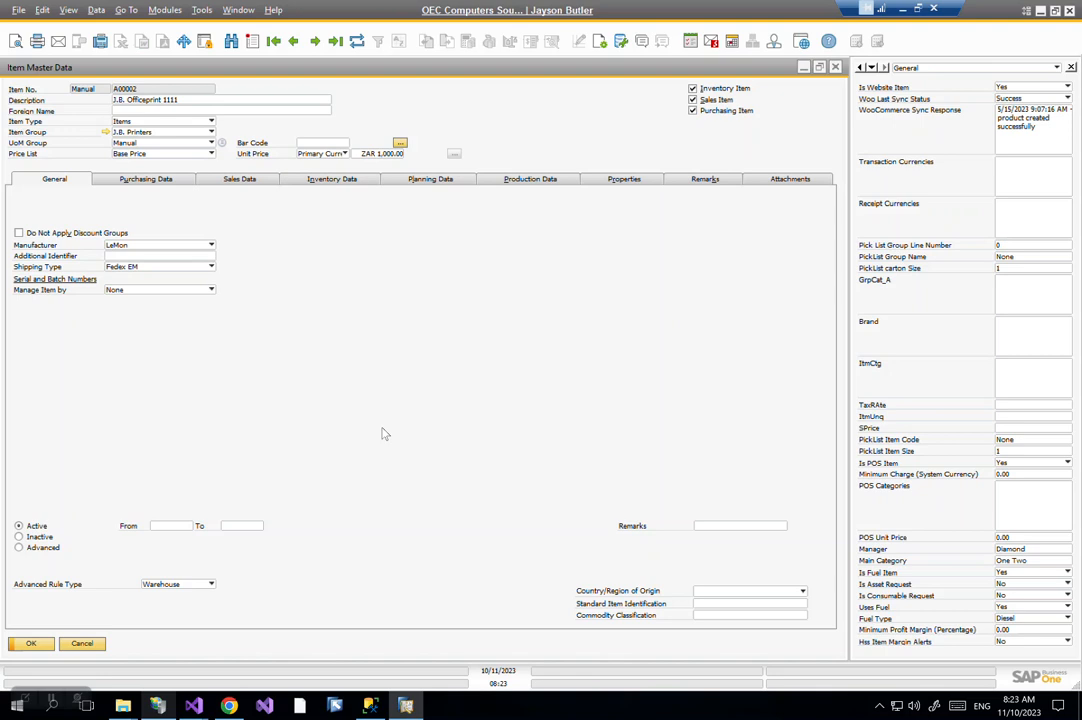
{"action": "mouse_move", "coordinate": [330, 298]}
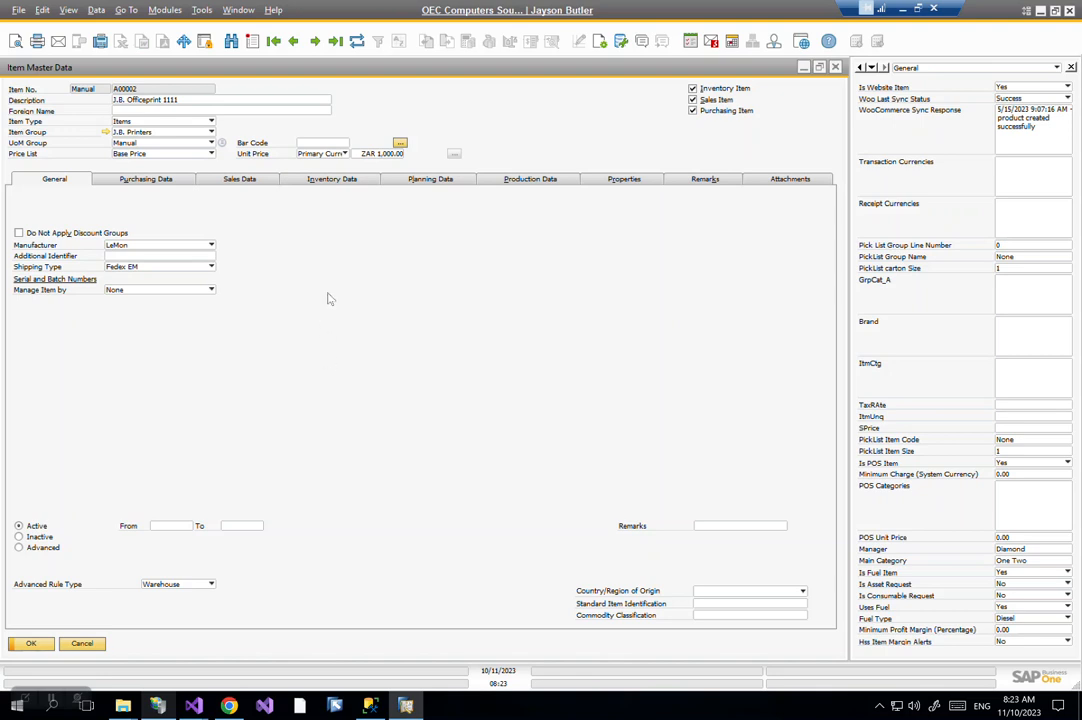
{"action": "mouse_move", "coordinate": [334, 306]}
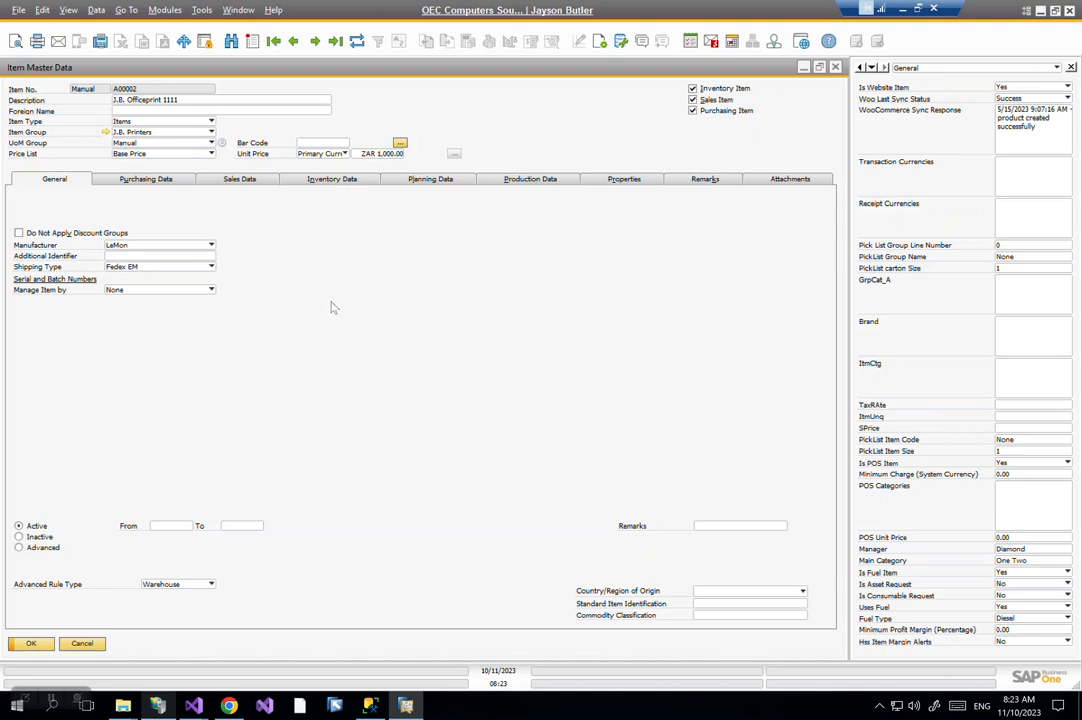
{"action": "mouse_move", "coordinate": [349, 298]}
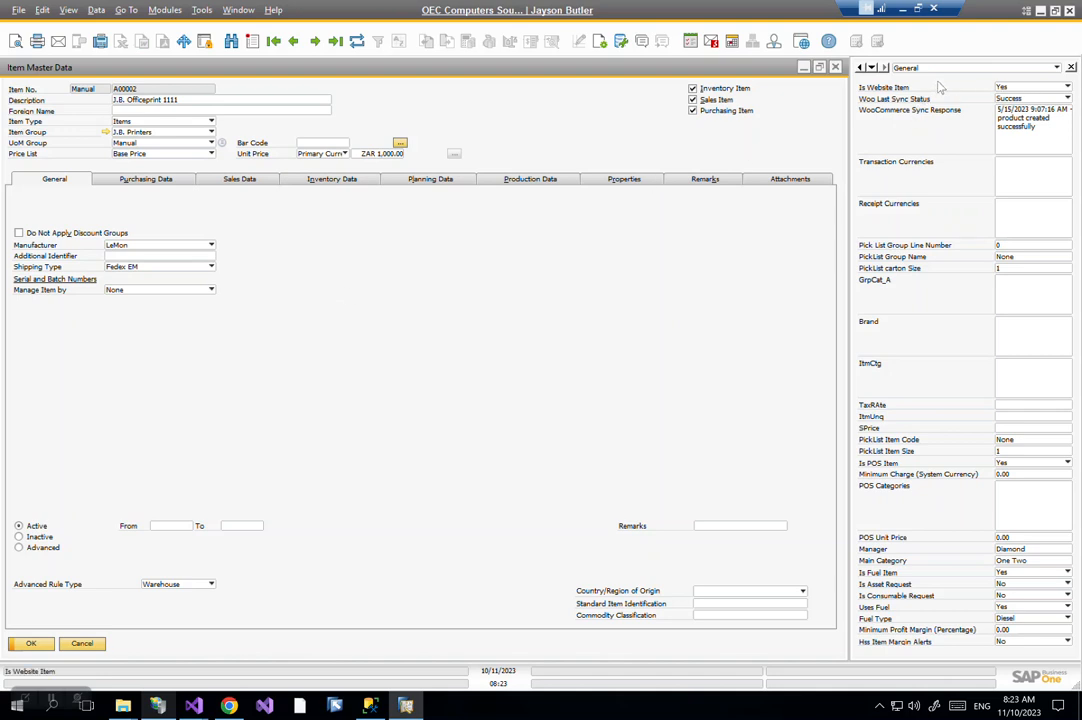
{"action": "mouse_move", "coordinate": [408, 364]}
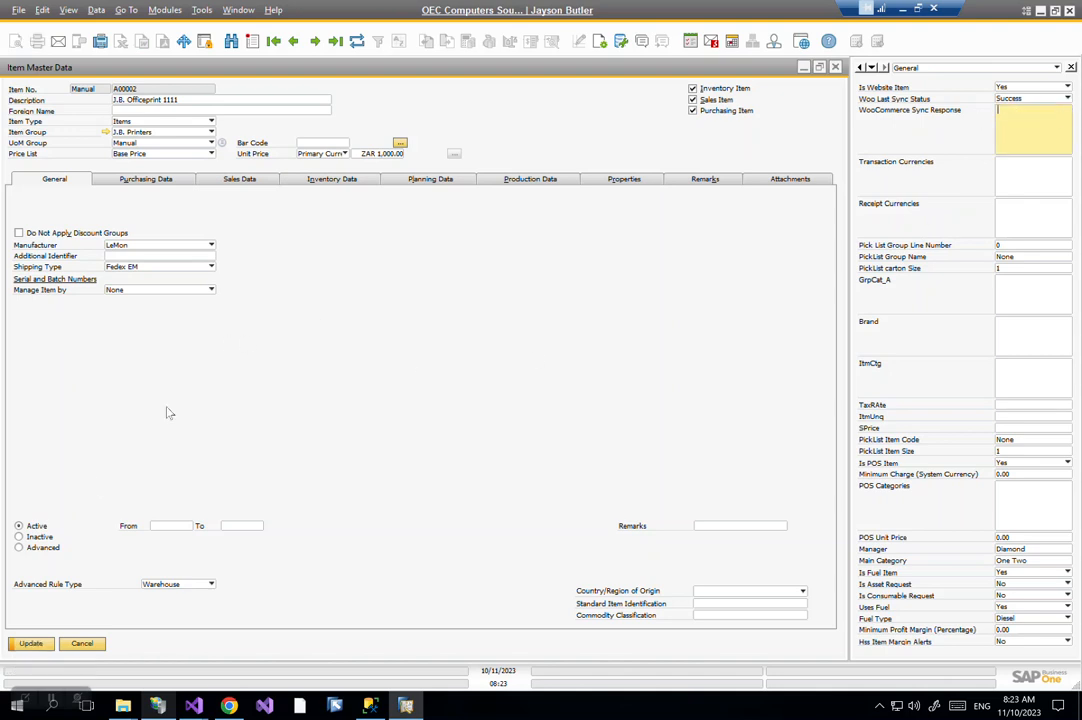
Update item A00002 with an empty WooCommerce Sync Response, then open the form's context menu.
{"action": "left_click", "coordinate": [30, 643]}
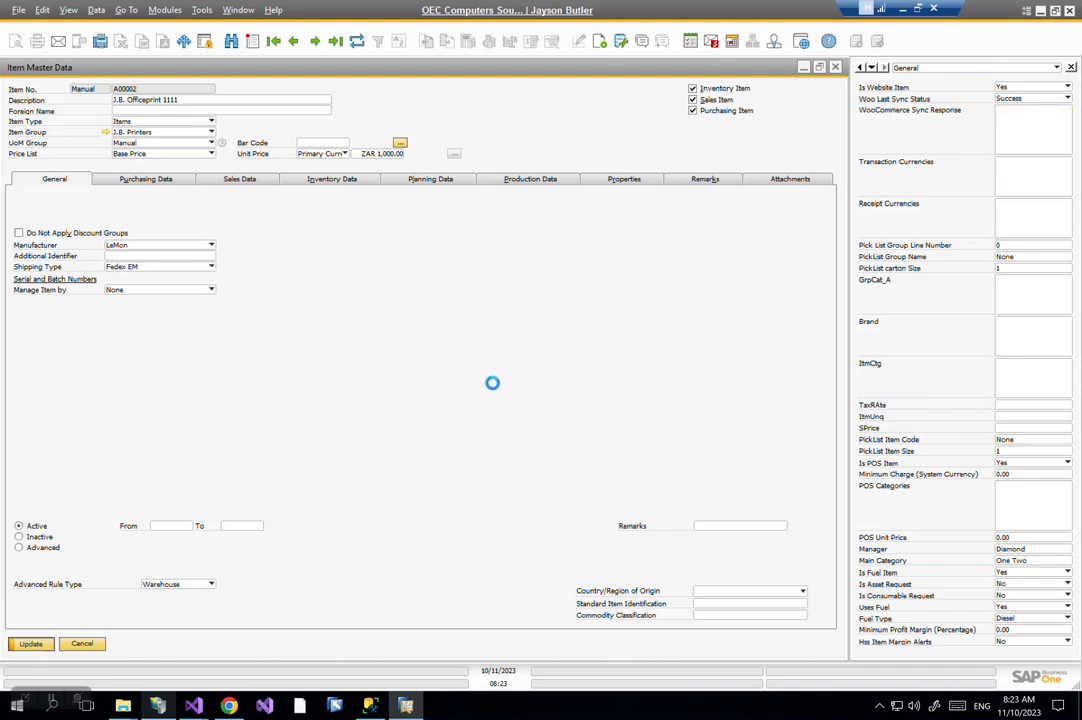
{"action": "left_click", "coordinate": [30, 643]}
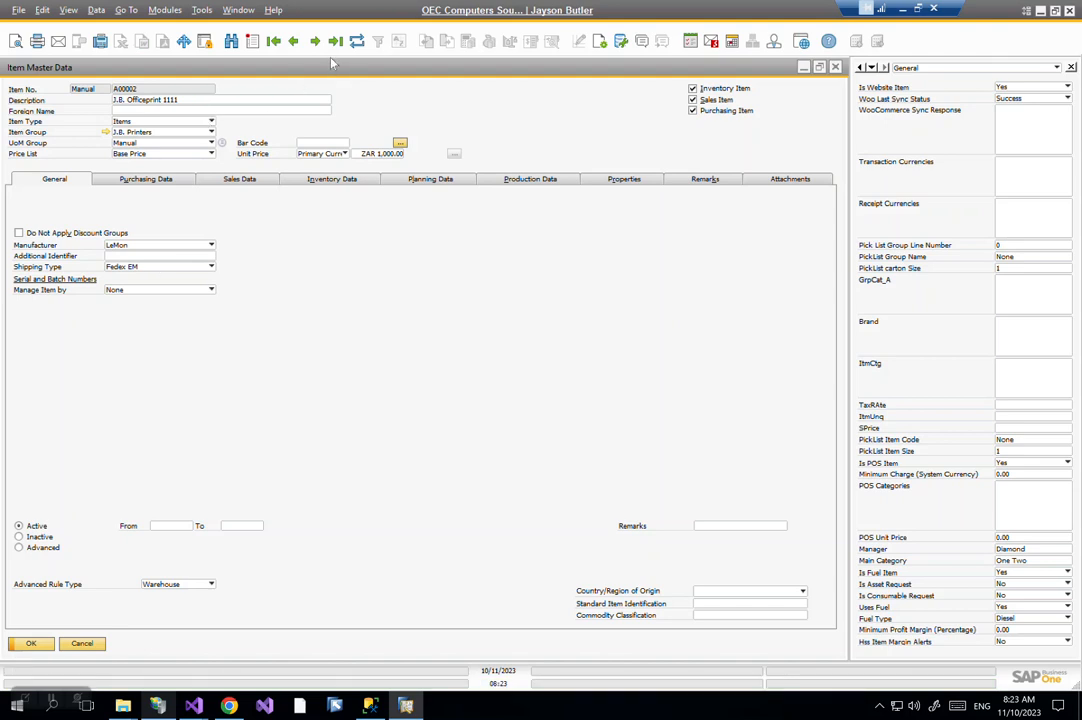
{"action": "right_click", "coordinate": [445, 325]}
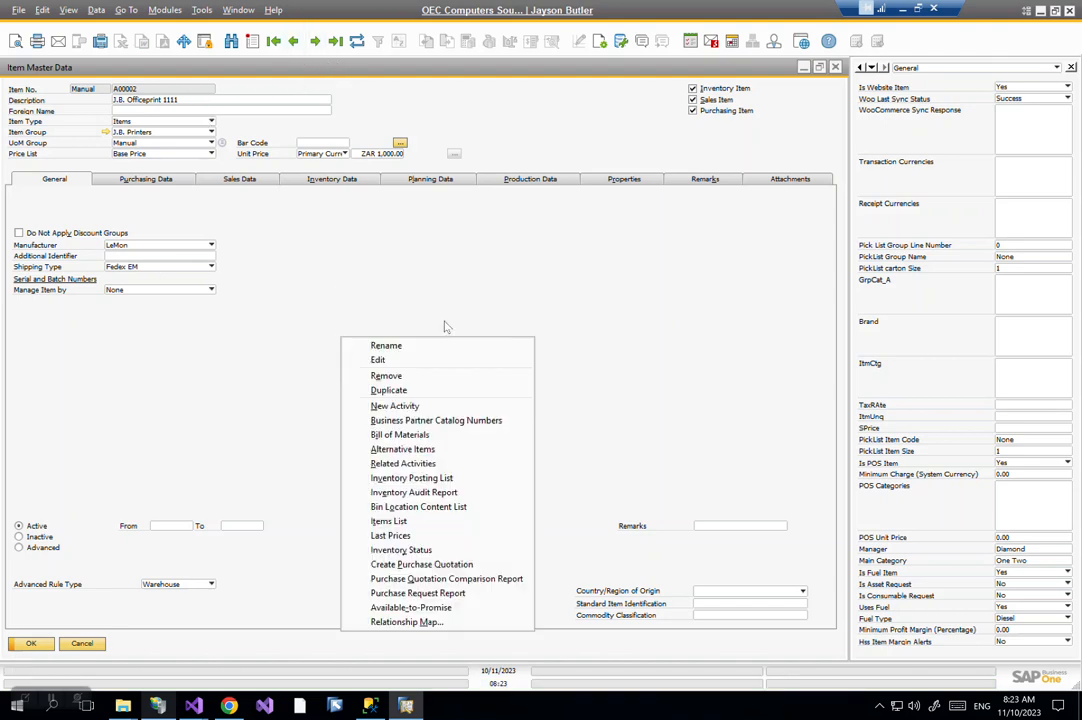
{"action": "left_click", "coordinate": [568, 326]}
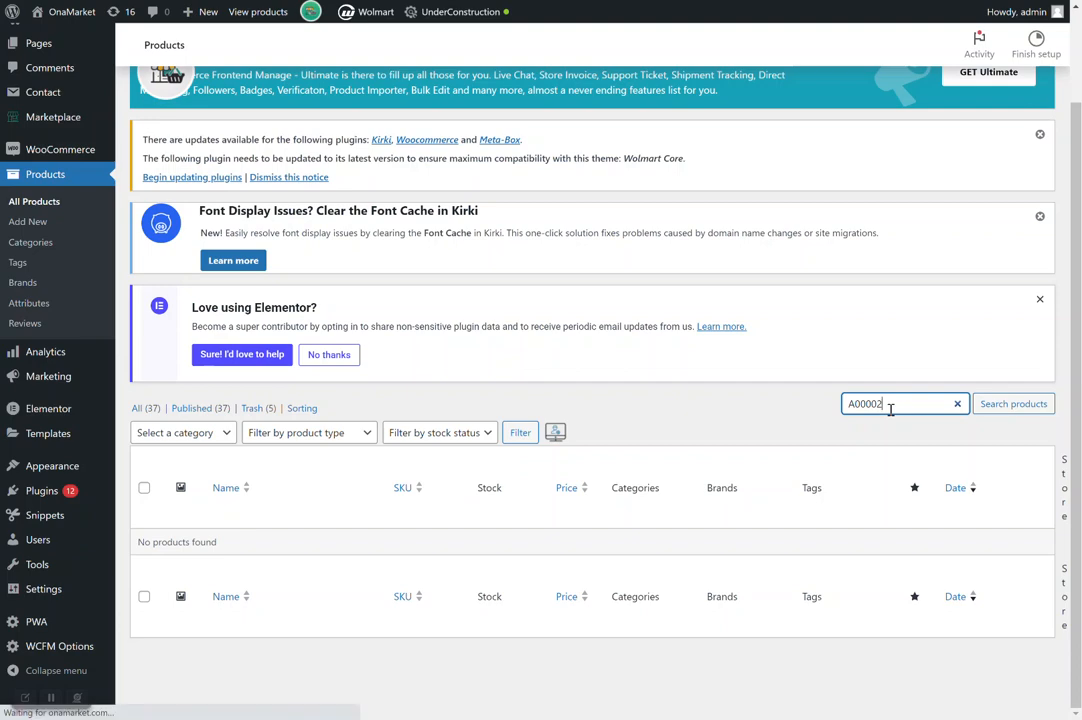
Search for A00002 to see J.B. Officeprint 1111 at $1,000.00, then browse the results.
{"action": "left_click", "coordinate": [1013, 403]}
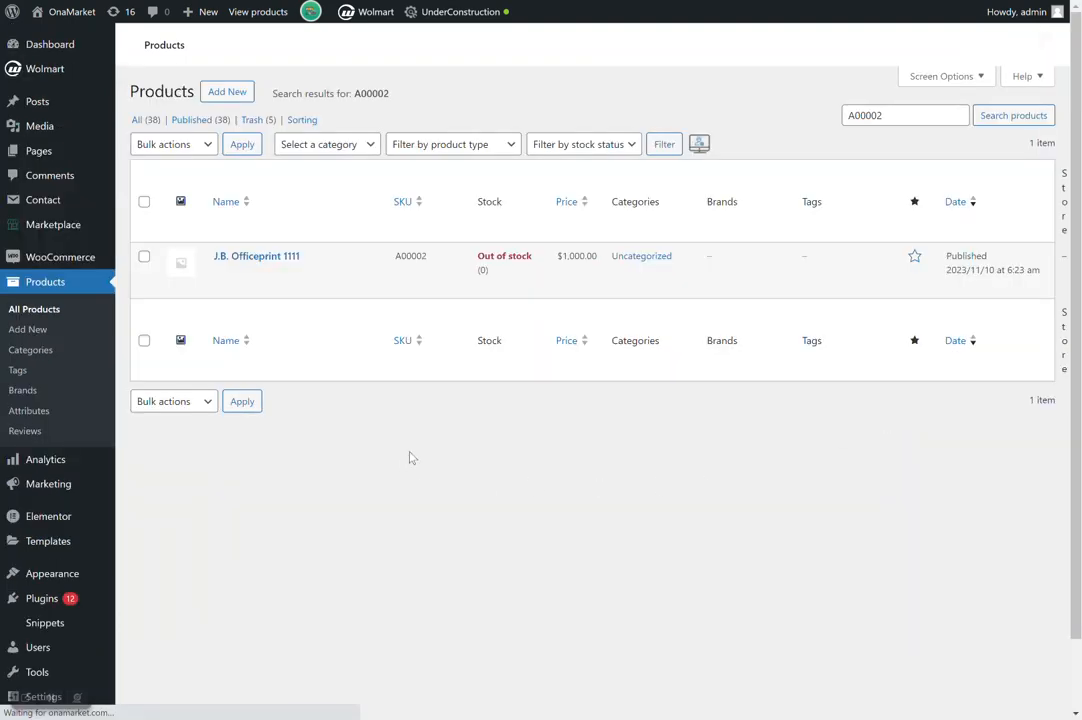
{"action": "scroll", "scroll_direction": "up", "scroll_amount": 3}
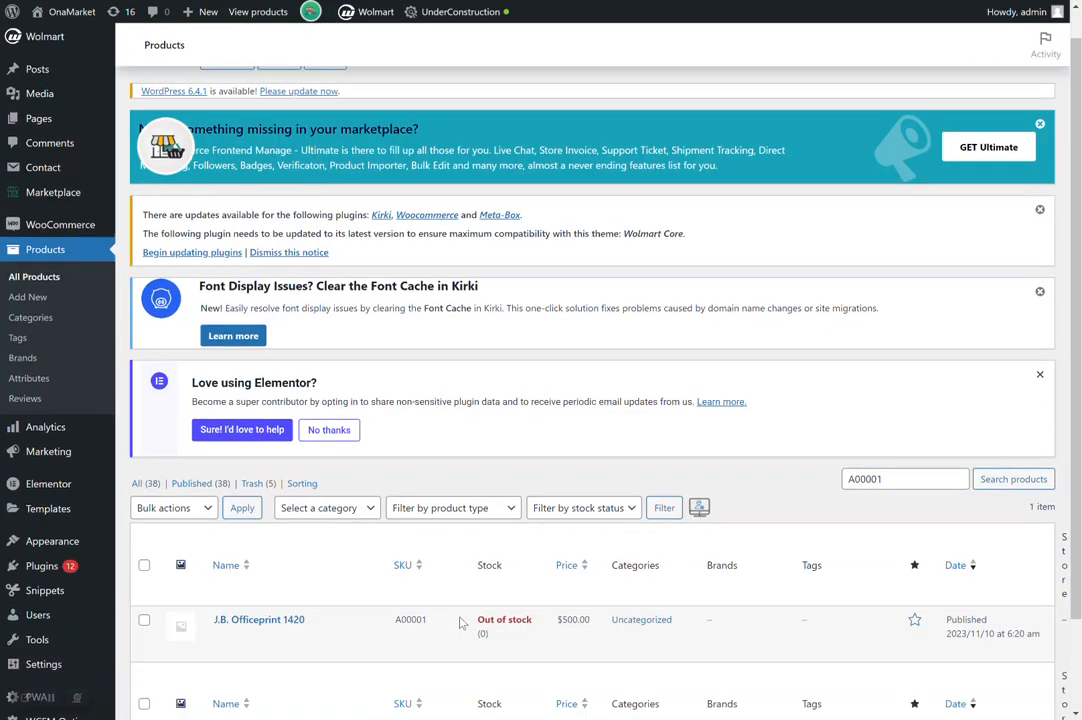
{"action": "scroll", "scroll_direction": "down", "scroll_amount": 3}
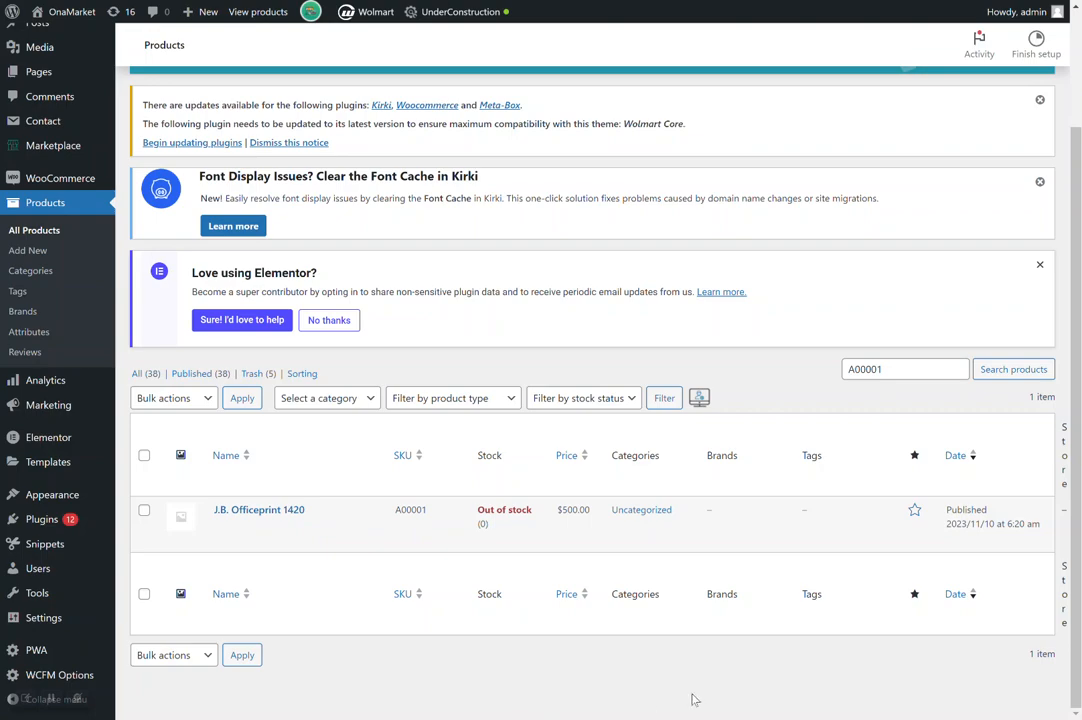
{"action": "left_click", "coordinate": [349, 703]}
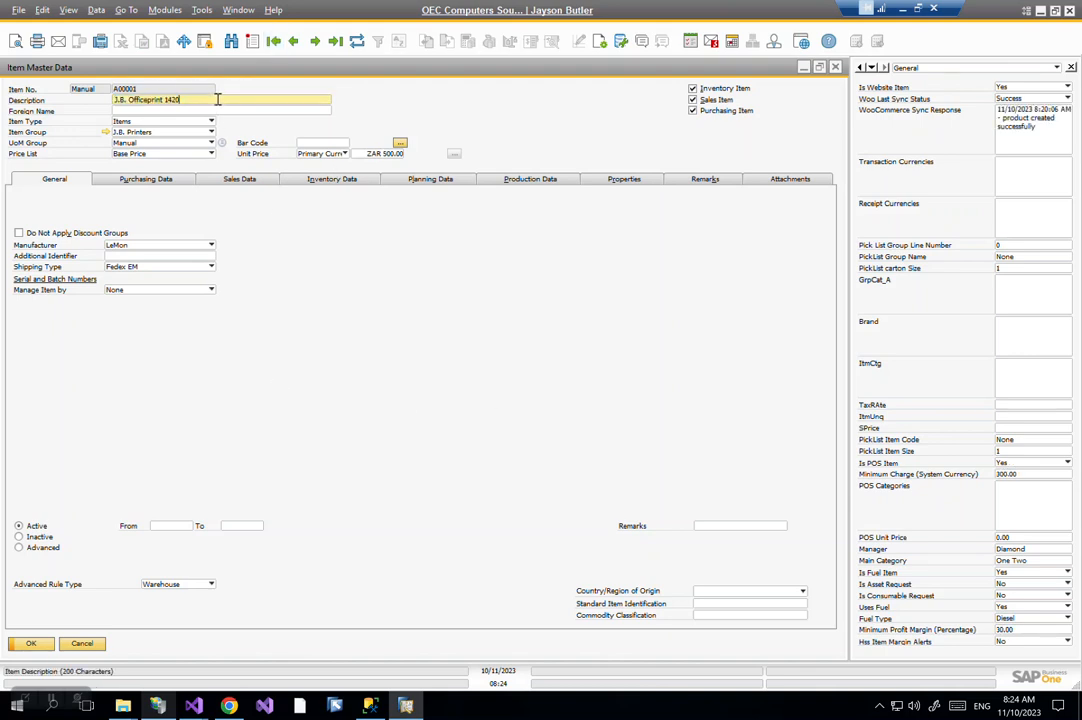
Append '(updated)' to item A00001's description and save it as 'J.B. Officeprint 1420 (updated)'.
{"action": "type", "text": "(u"}
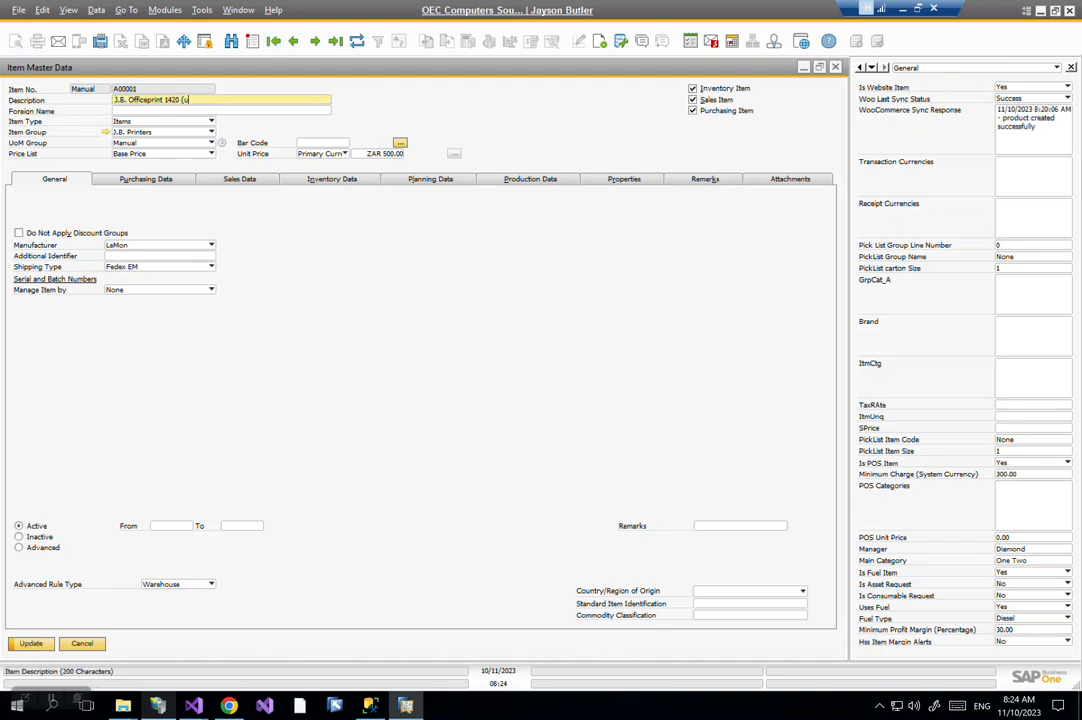
{"action": "type", "text": "(updated)"}
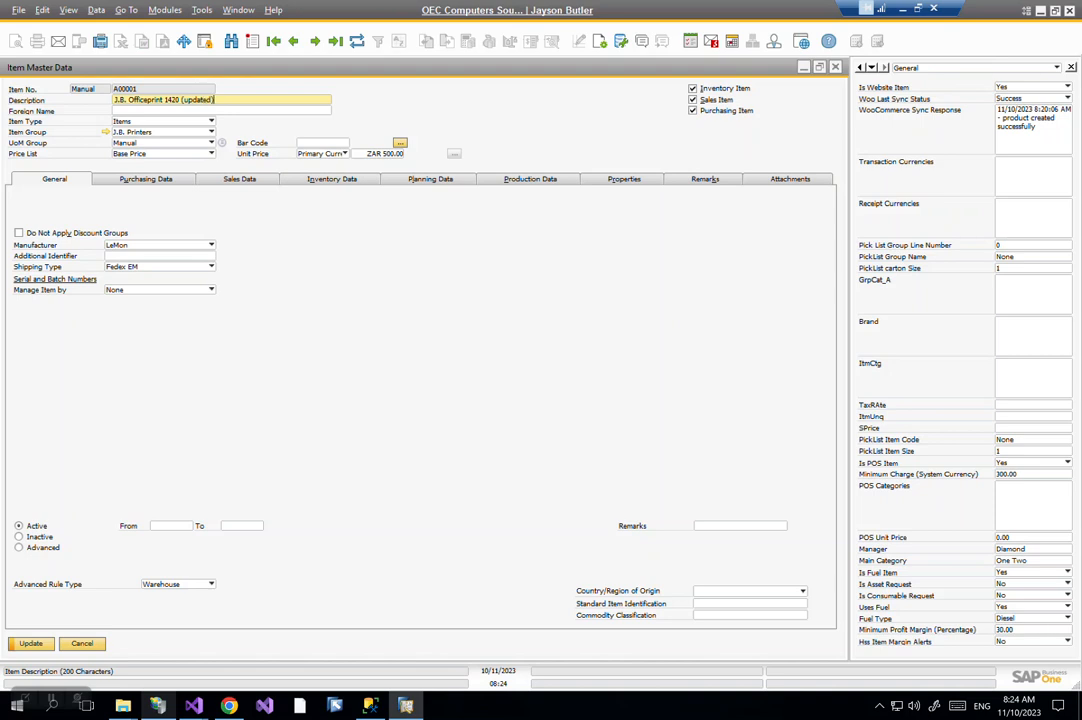
{"action": "left_click", "coordinate": [30, 643]}
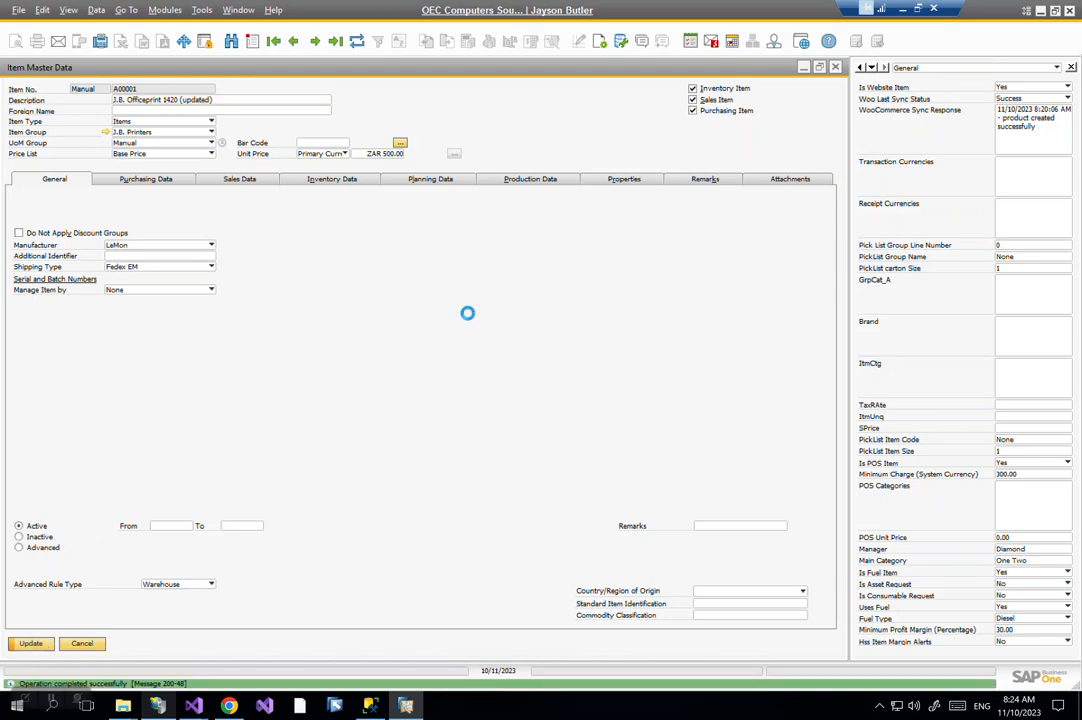
{"action": "right_click", "coordinate": [467, 313]}
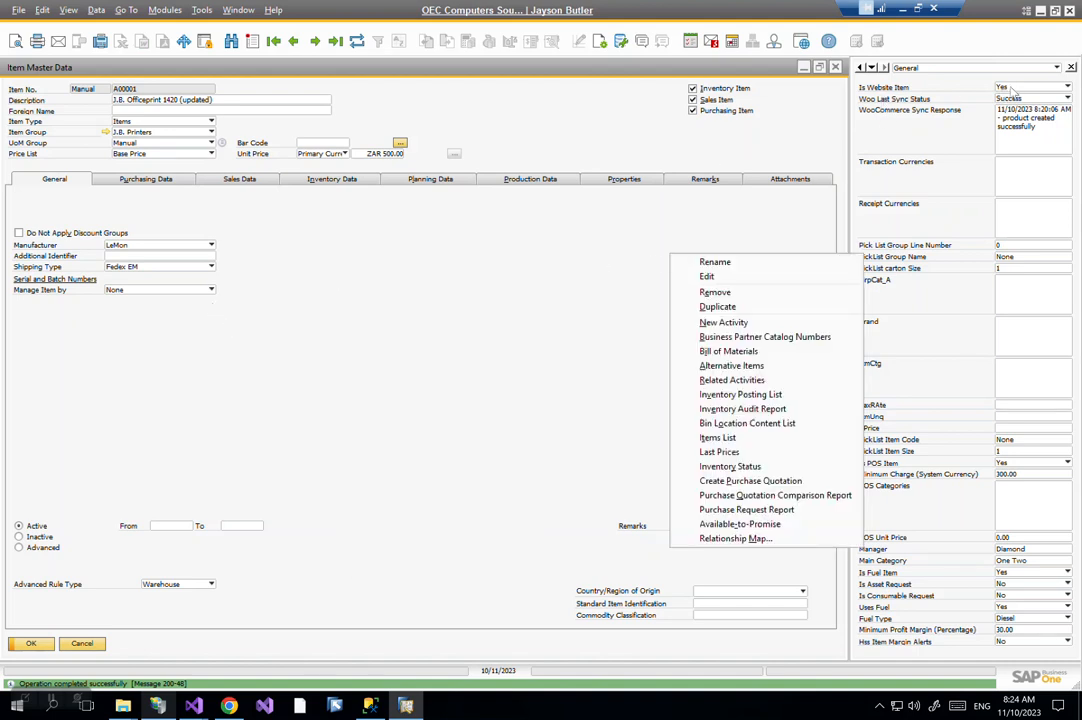
{"action": "left_click", "coordinate": [565, 371]}
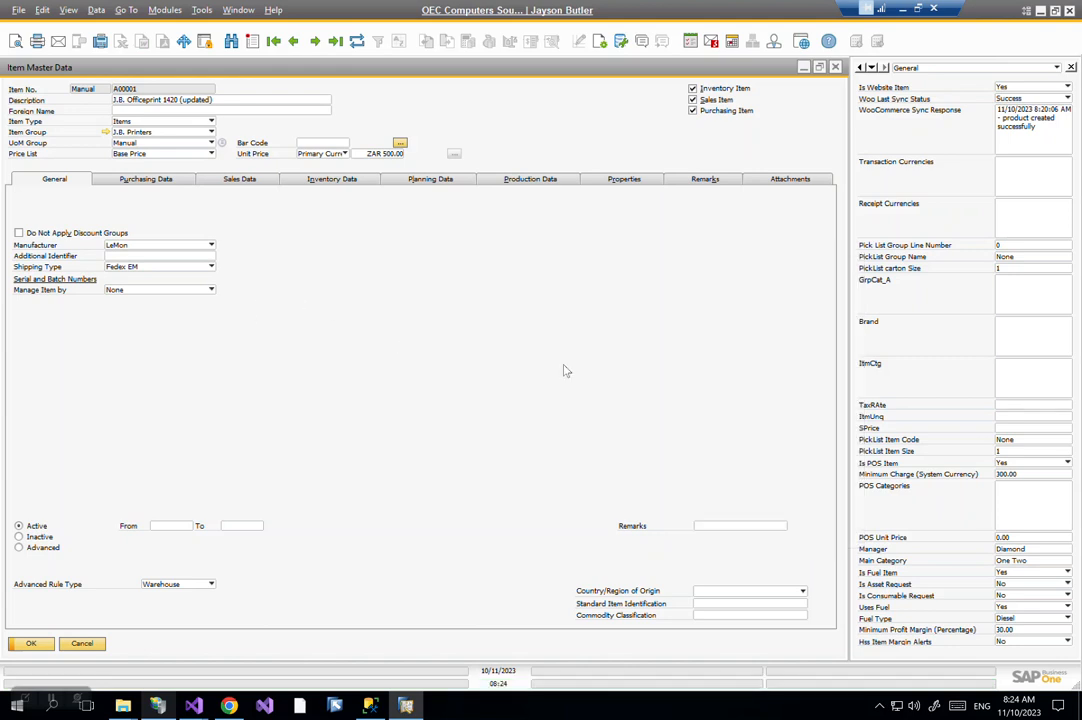
{"action": "mouse_move", "coordinate": [735, 278]}
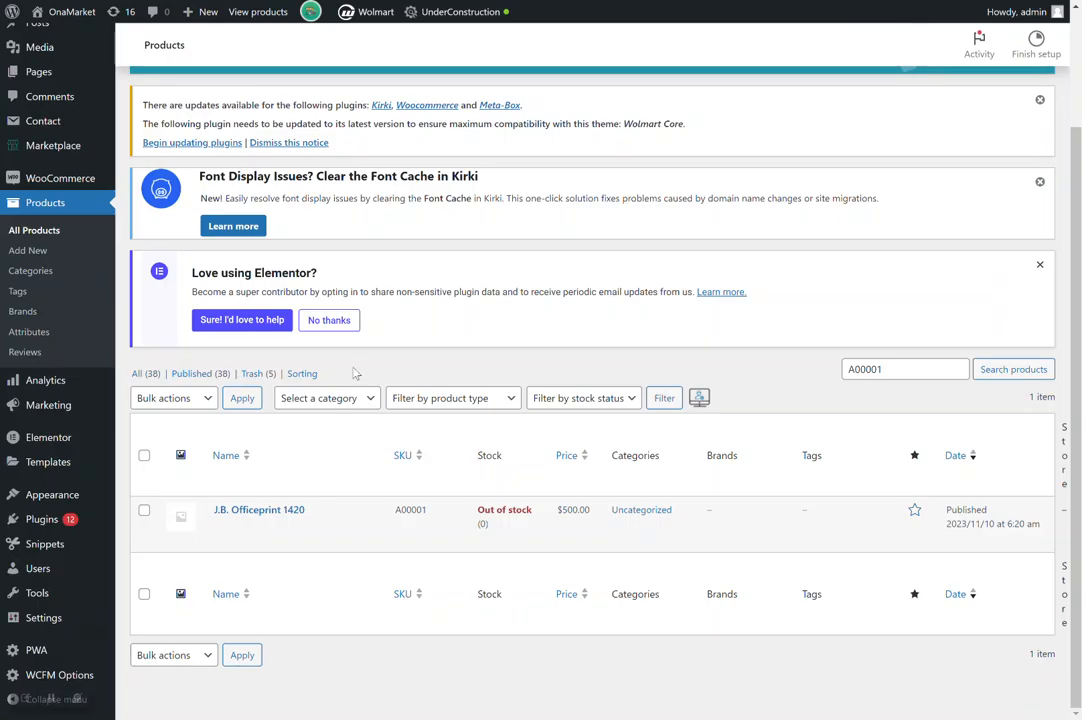
Reload the A00001 product search to see 'J.B. Officeprint 1420 (updated)' listed.
{"action": "left_click", "coordinate": [900, 369]}
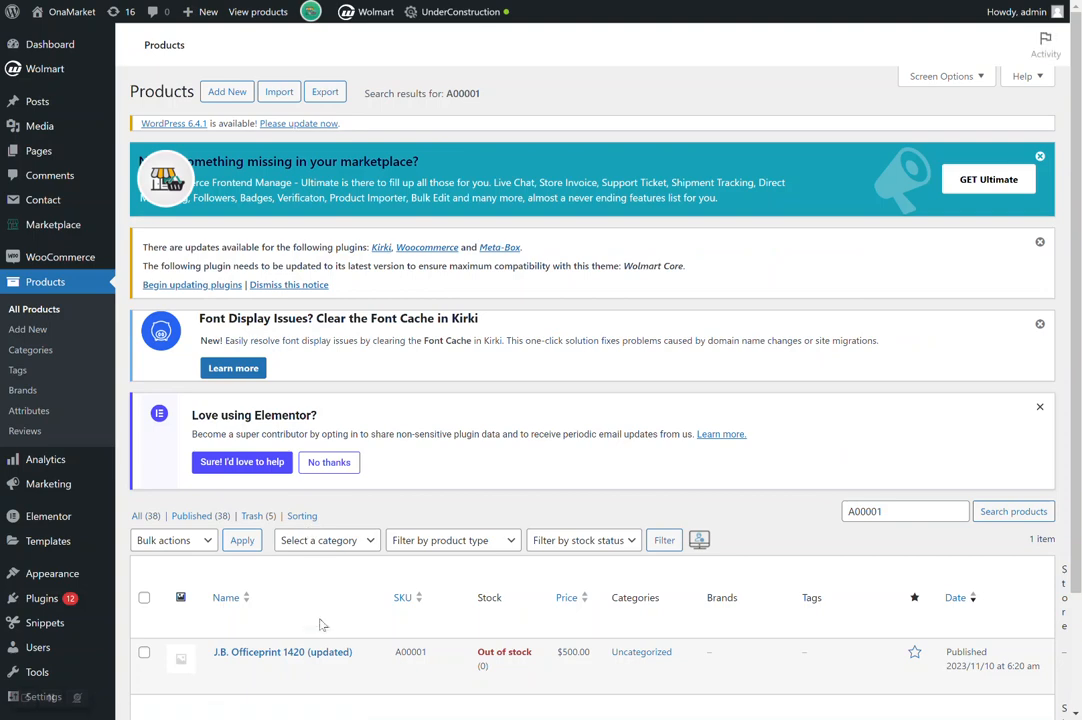
{"action": "scroll", "scroll_direction": "down", "scroll_amount": 3}
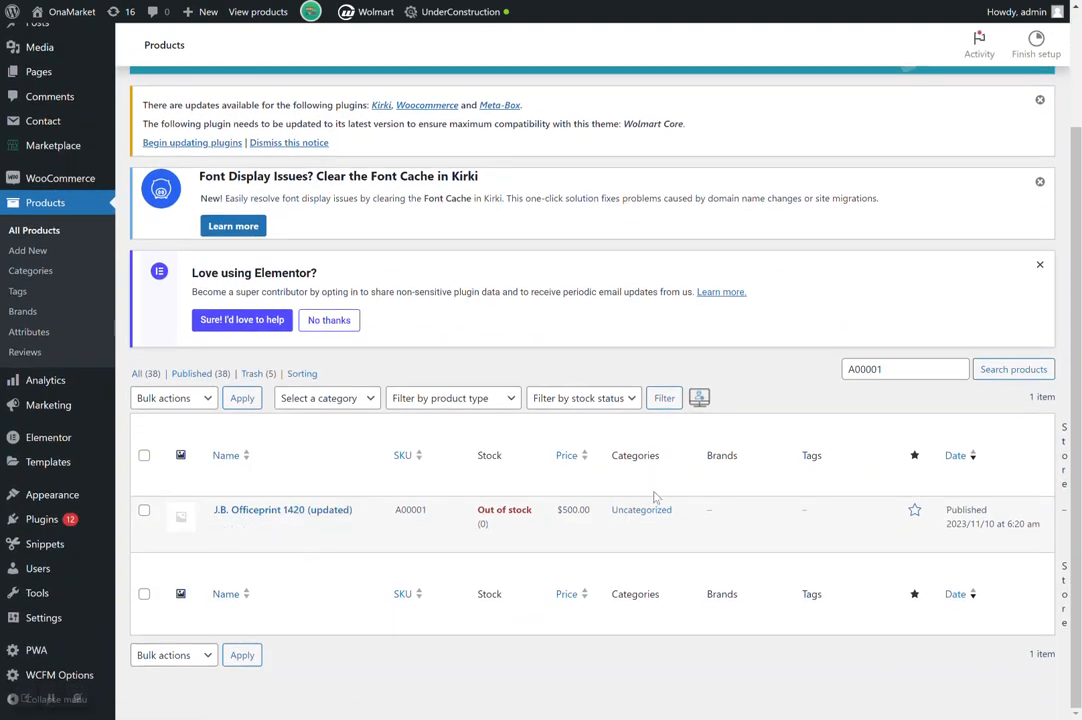
{"action": "left_click", "coordinate": [349, 703]}
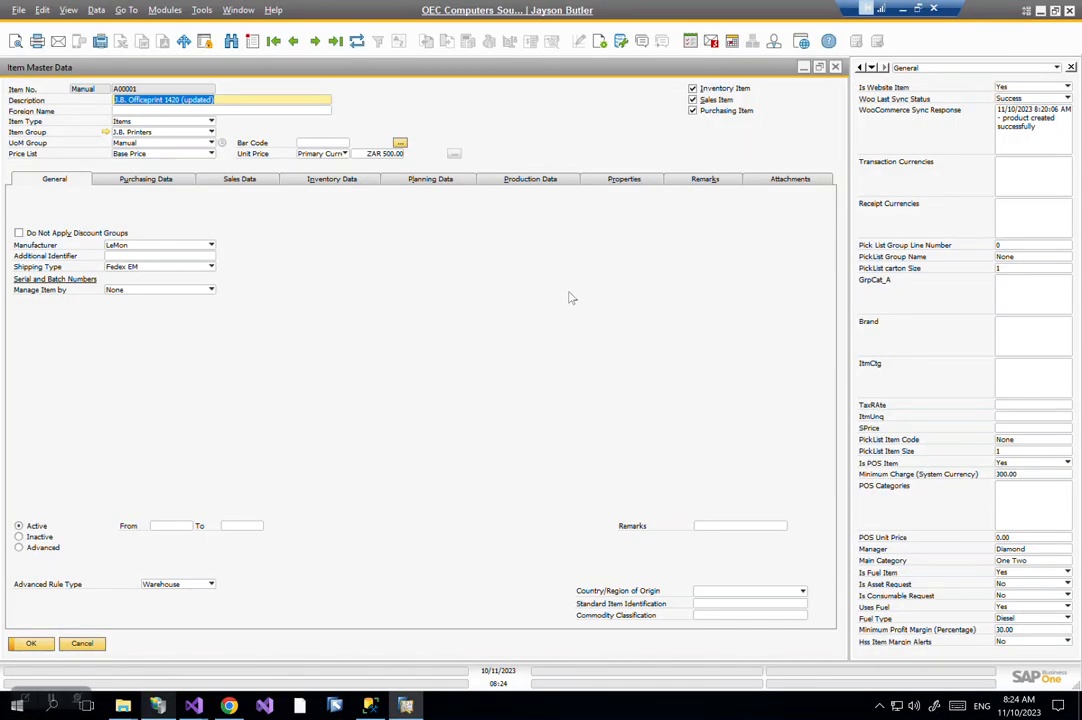
{"action": "mouse_move", "coordinate": [203, 10]}
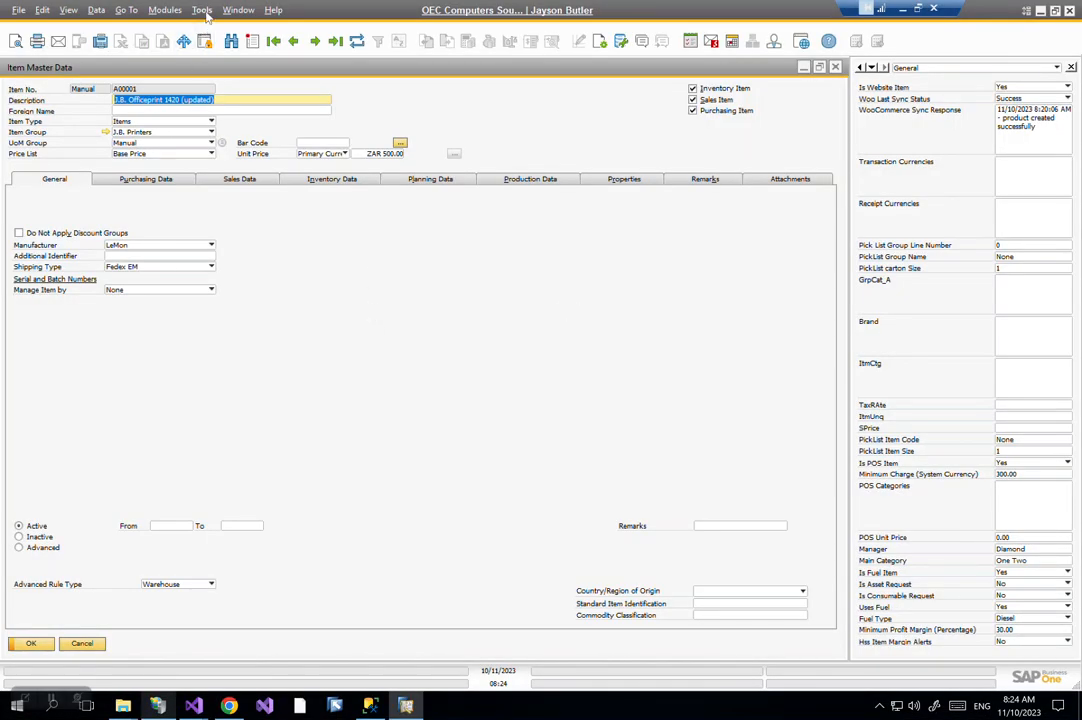
{"action": "left_click", "coordinate": [201, 9]}
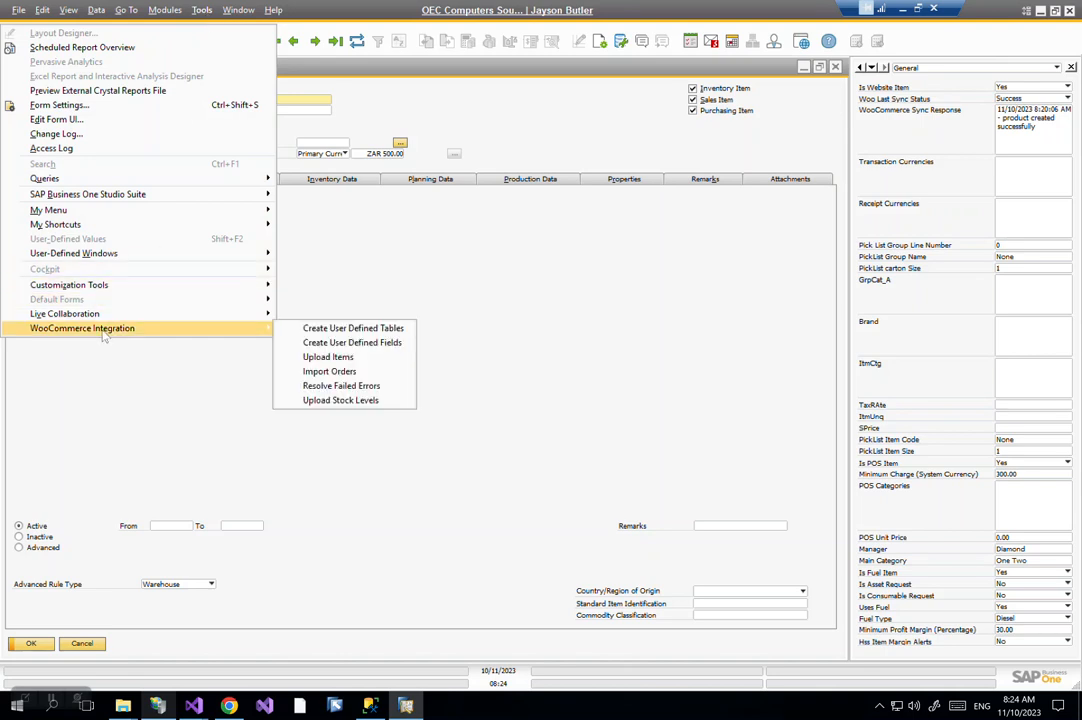
{"action": "mouse_move", "coordinate": [352, 342]}
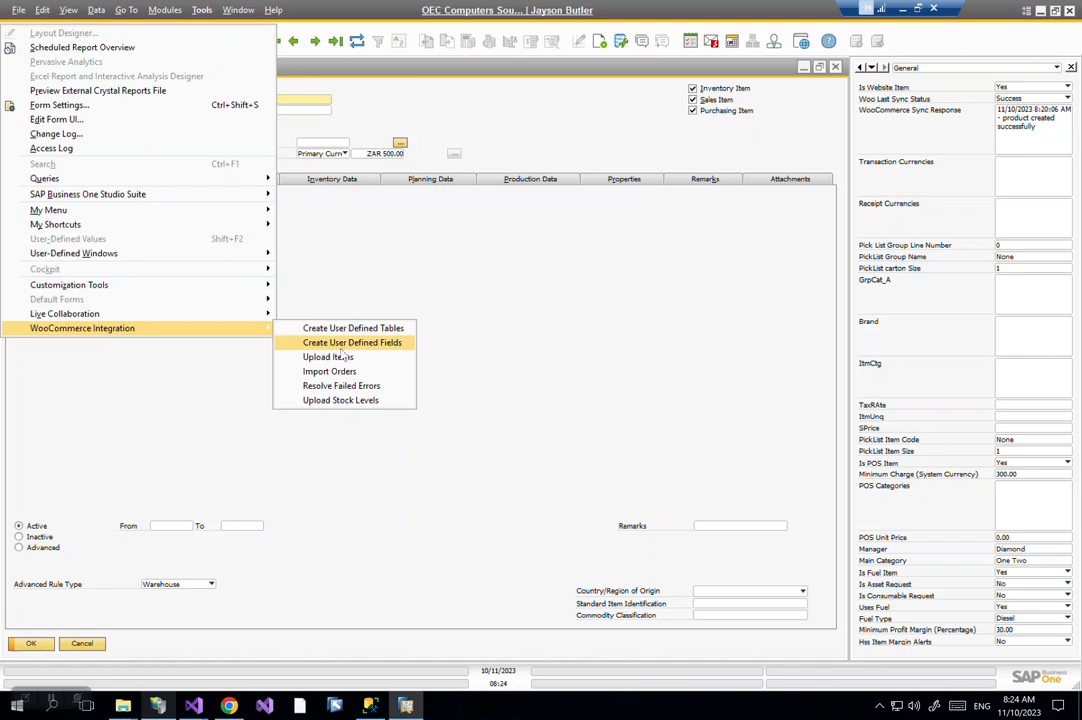
{"action": "mouse_move", "coordinate": [327, 357]}
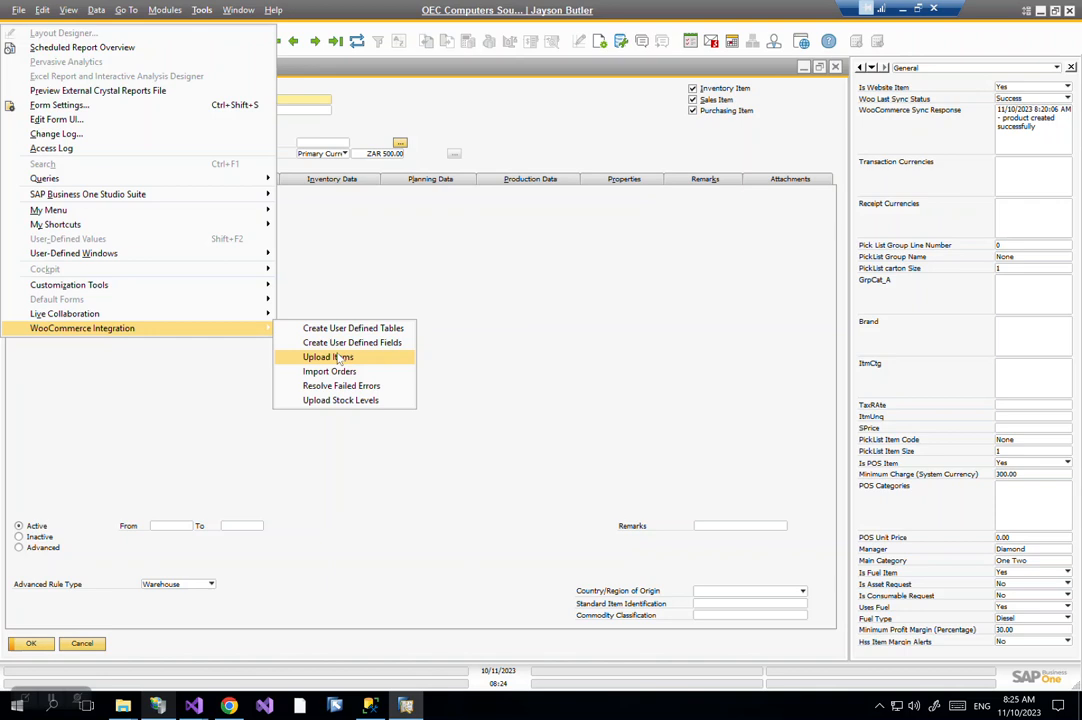
{"action": "mouse_move", "coordinate": [332, 375]}
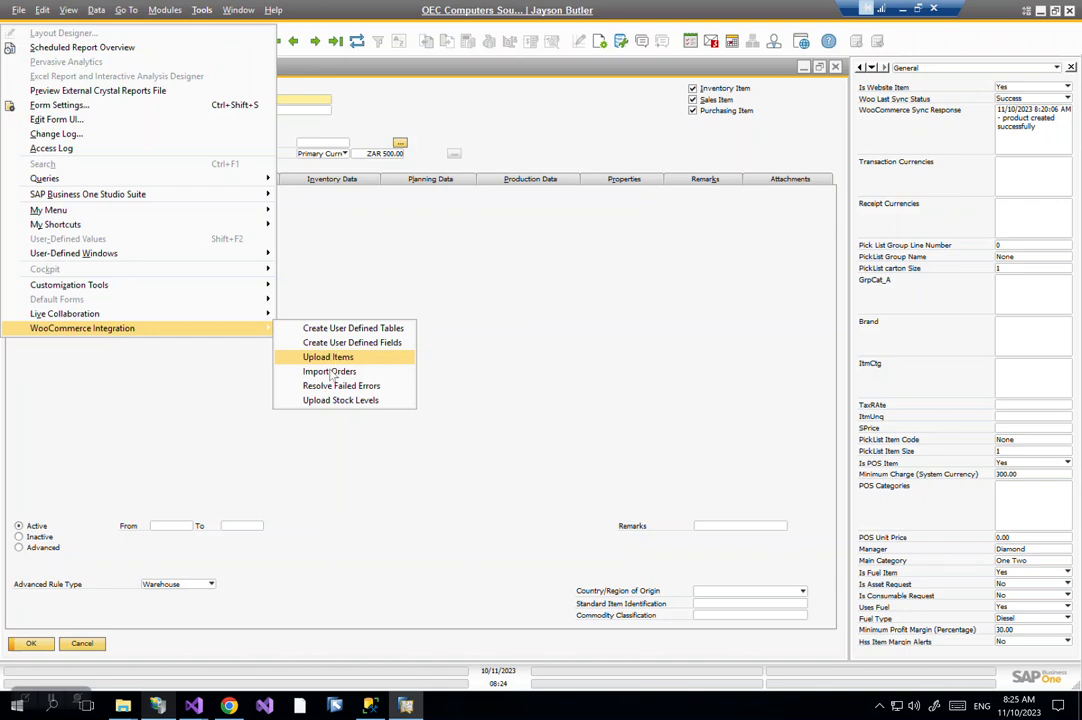
{"action": "mouse_move", "coordinate": [340, 400]}
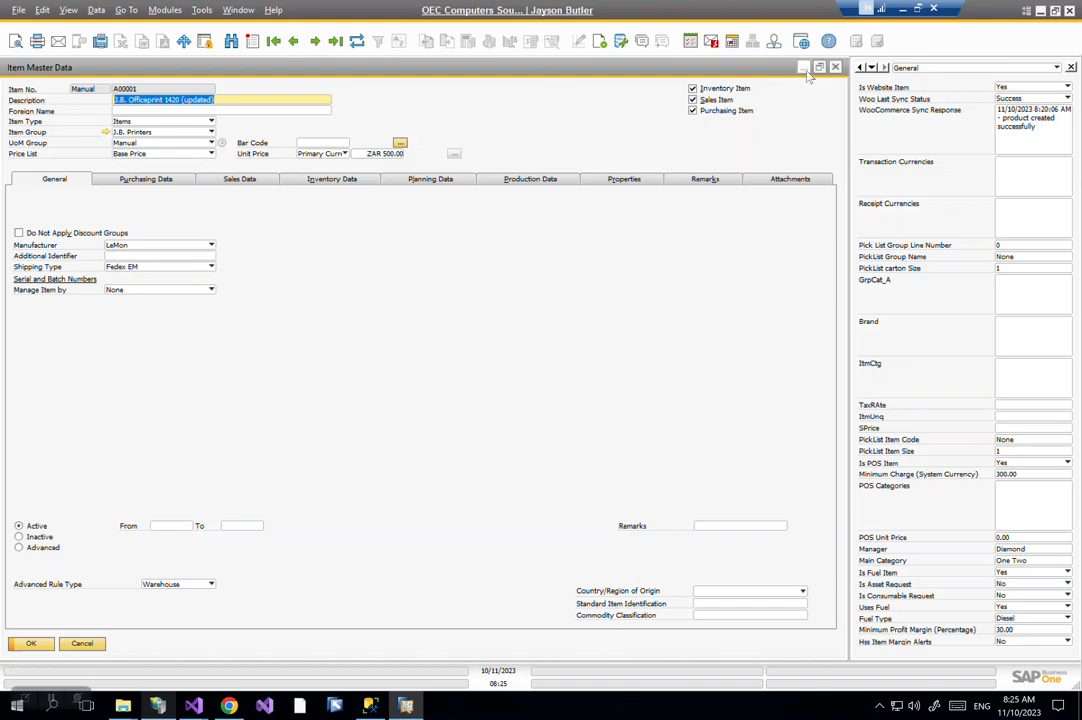
Search the menu for 'Price', open Price Lists, and view Base Price's website settings.
{"action": "left_click", "coordinate": [805, 67]}
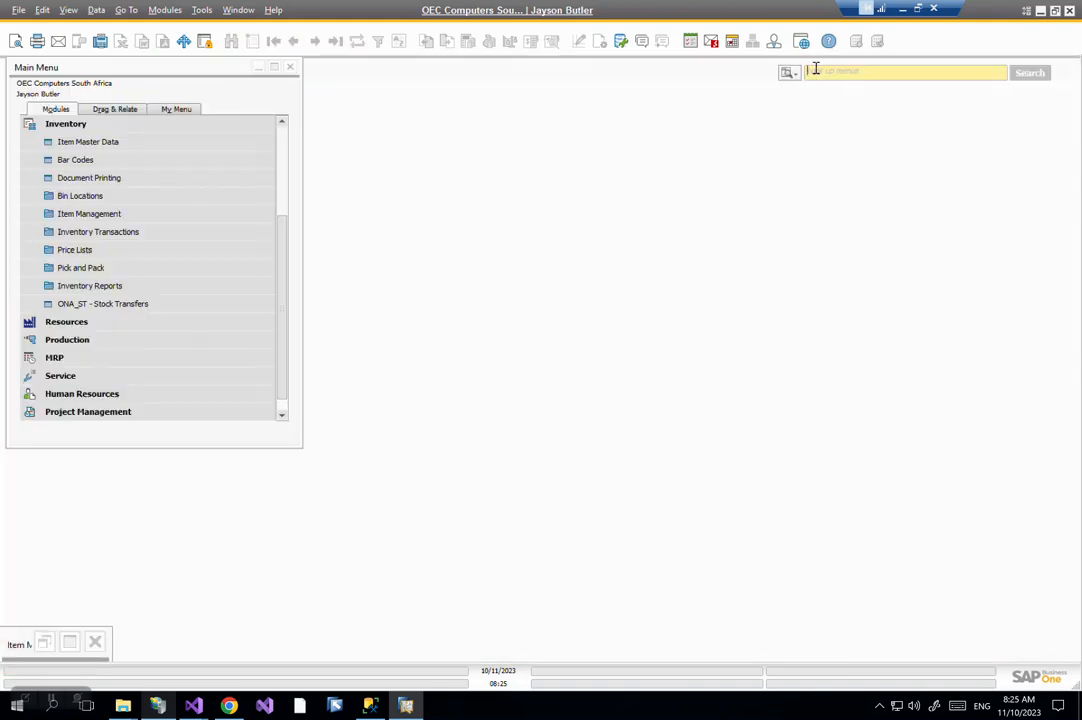
{"action": "type", "text": "Price"}
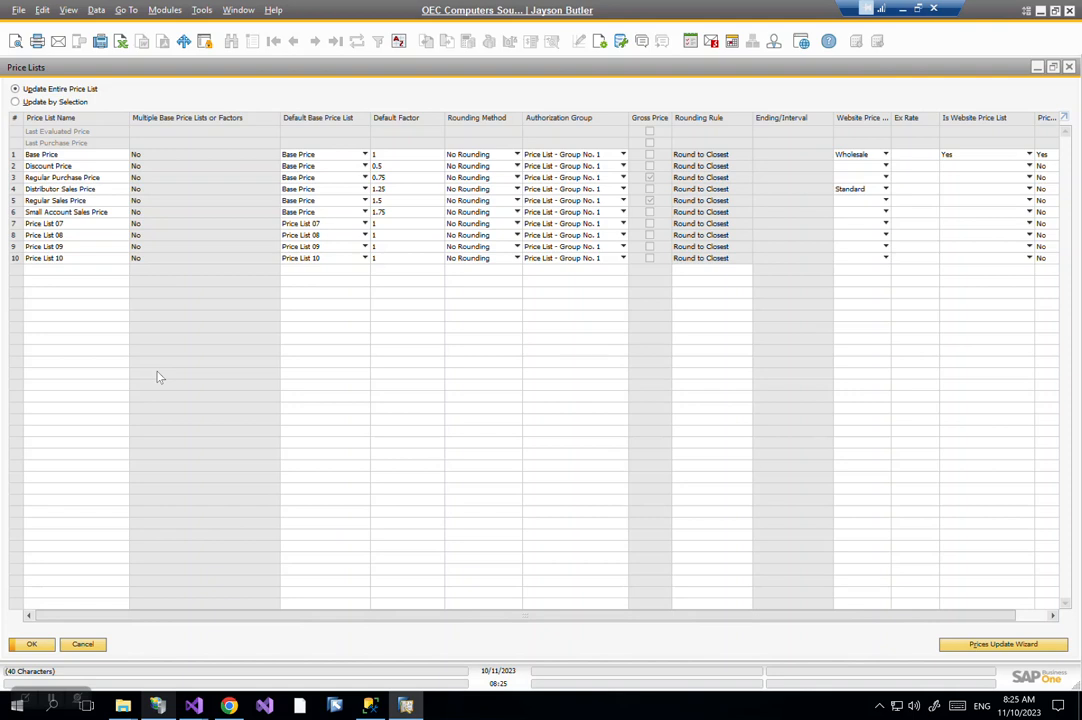
{"action": "mouse_move", "coordinate": [378, 314]}
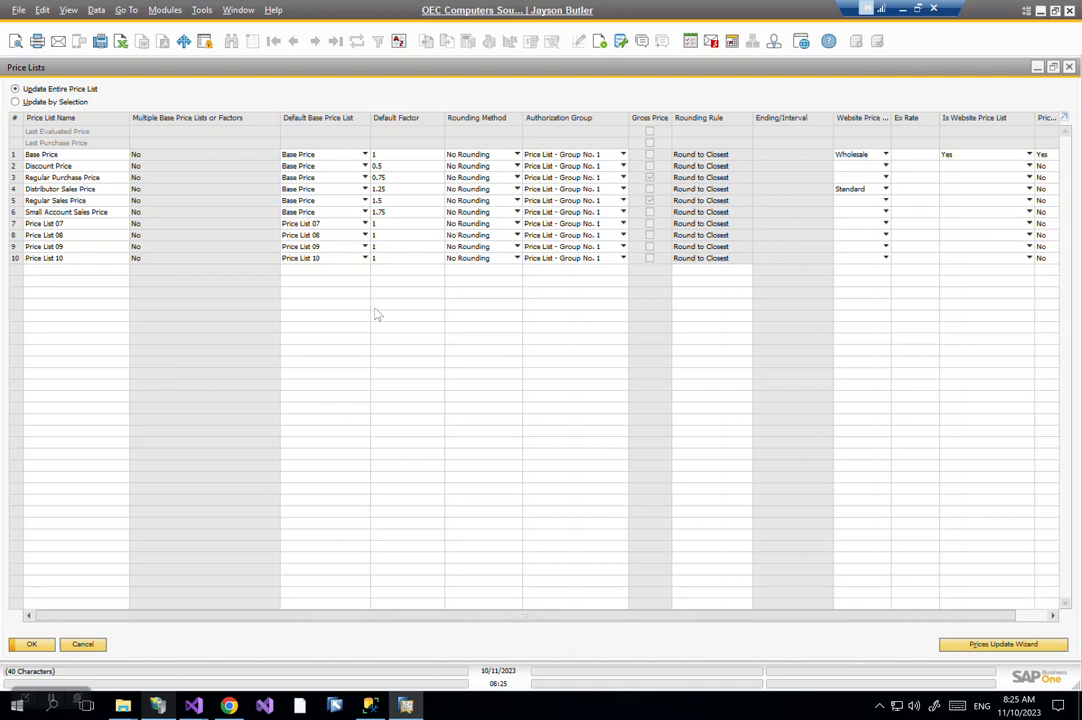
{"action": "left_click", "coordinate": [13, 154]}
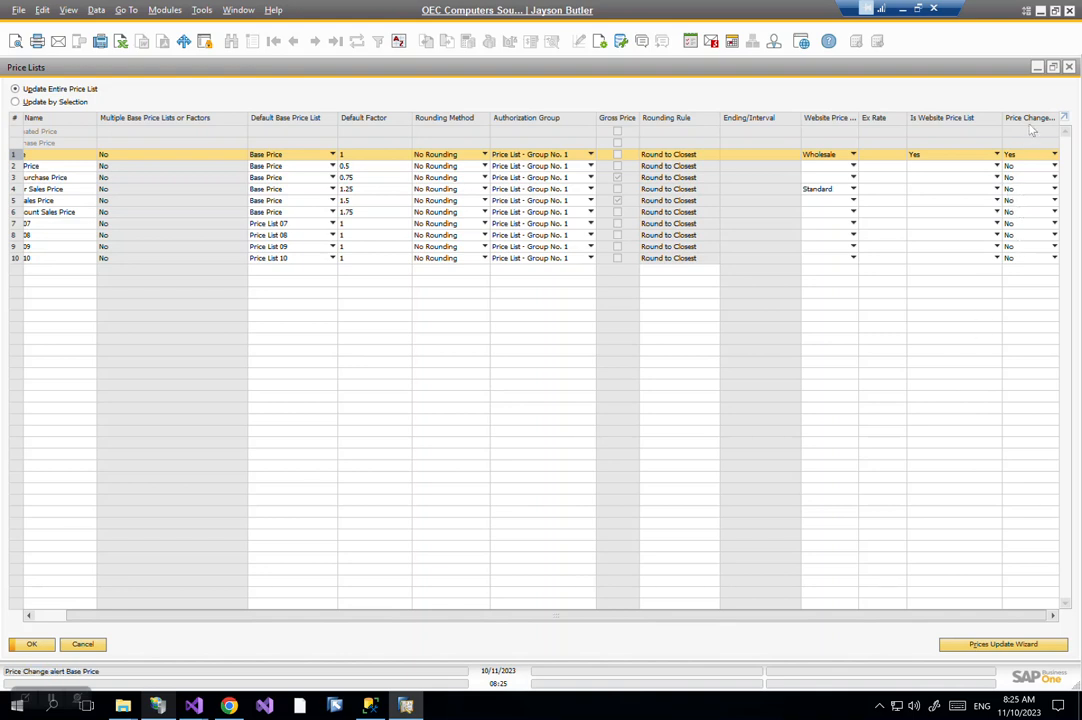
{"action": "mouse_move", "coordinate": [930, 160]}
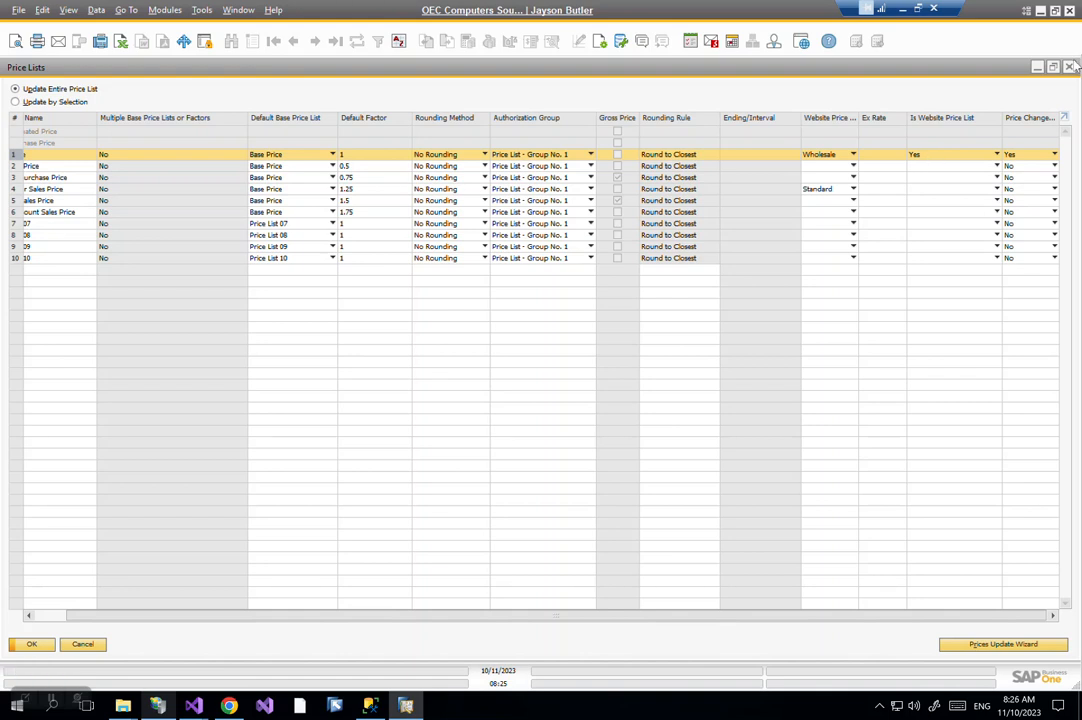
Close the Price Lists window.
{"action": "left_click", "coordinate": [82, 644]}
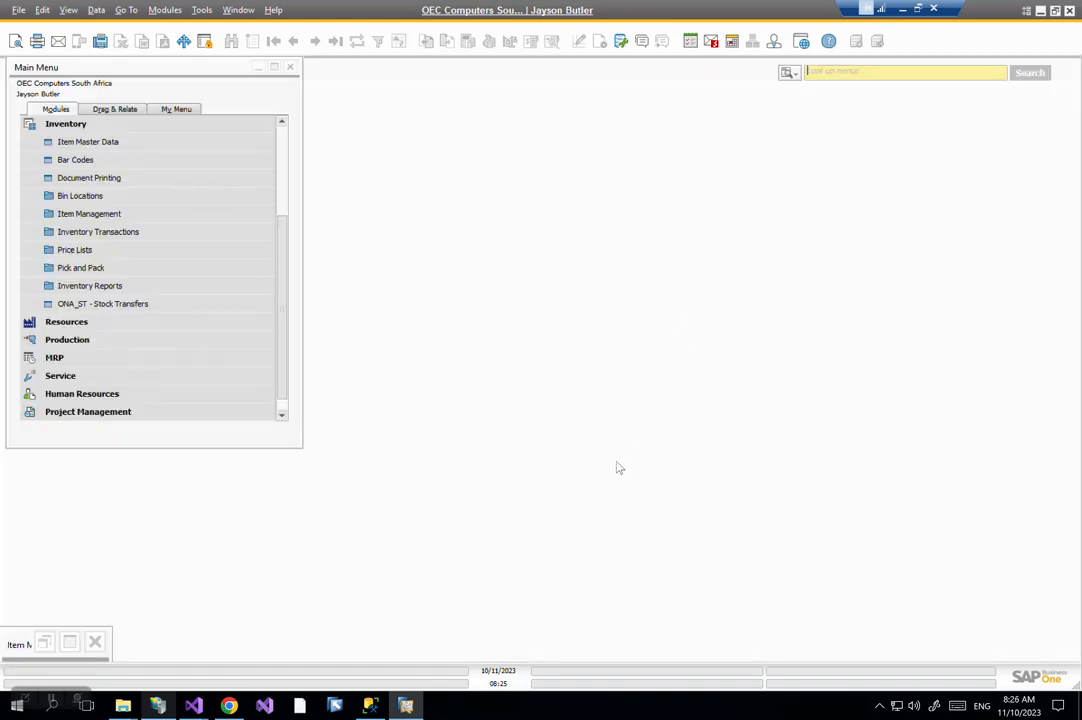
{"action": "mouse_move", "coordinate": [483, 474]}
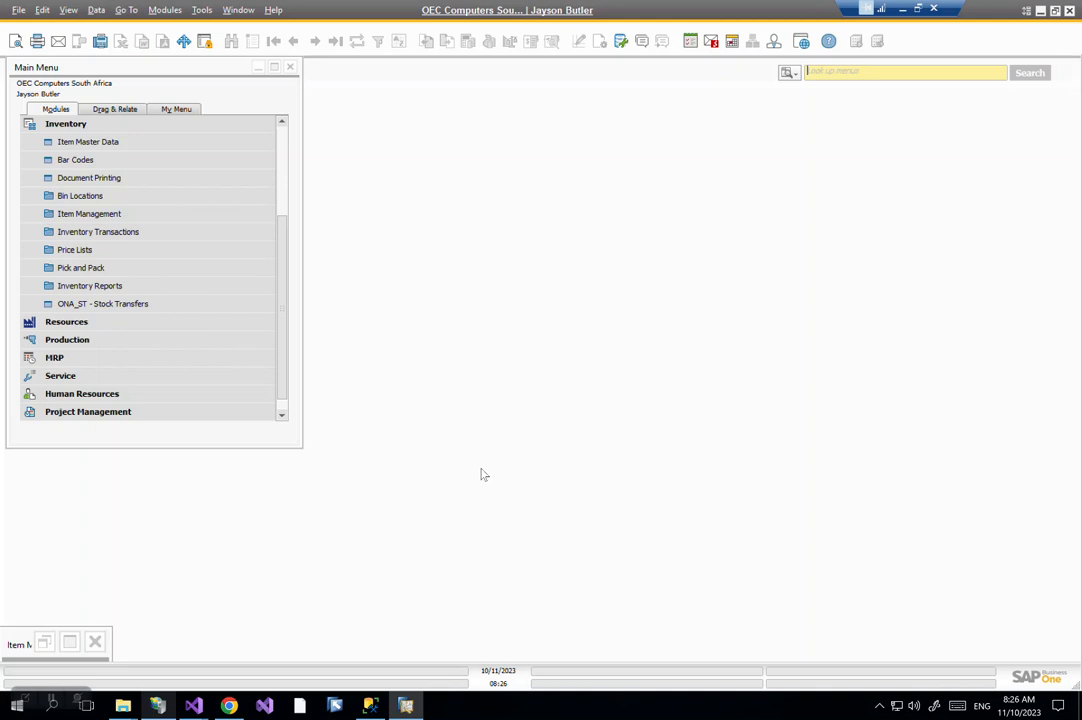
{"action": "mouse_move", "coordinate": [207, 347]}
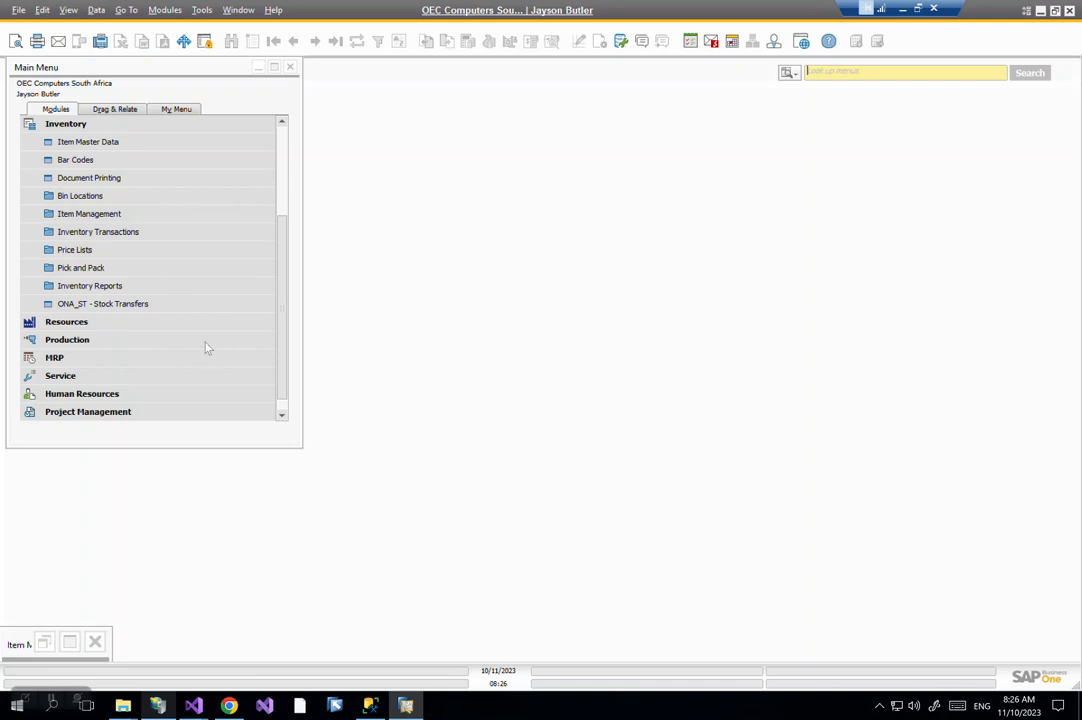
{"action": "scroll", "scroll_direction": "up", "scroll_amount": 3}
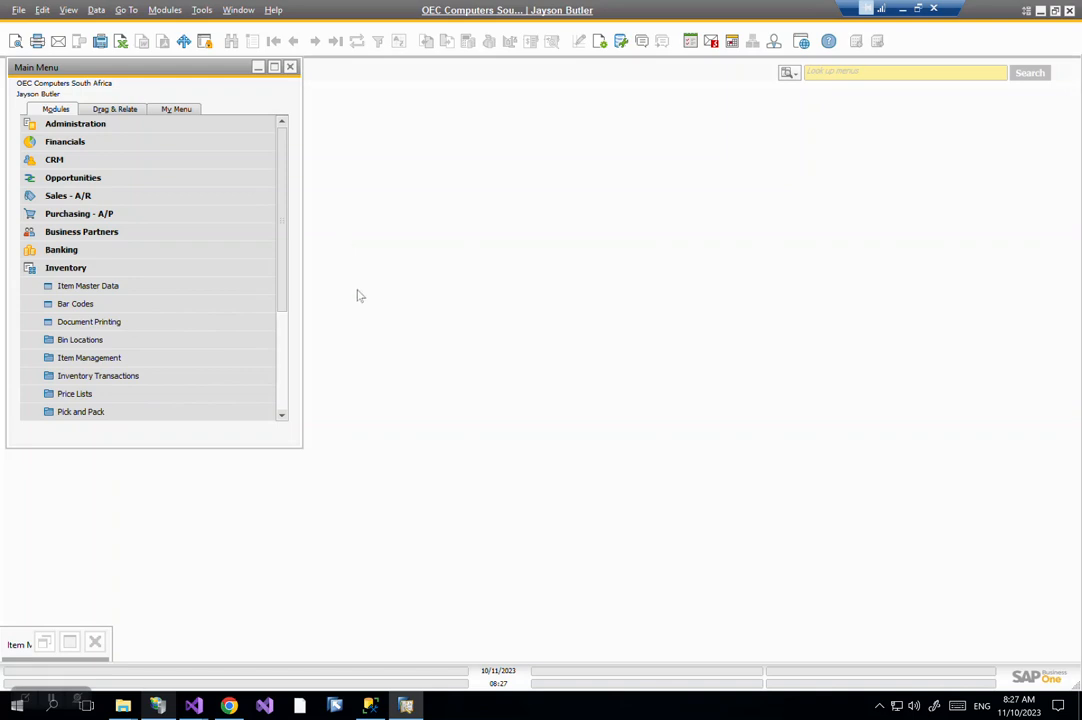
{"action": "mouse_move", "coordinate": [497, 542]}
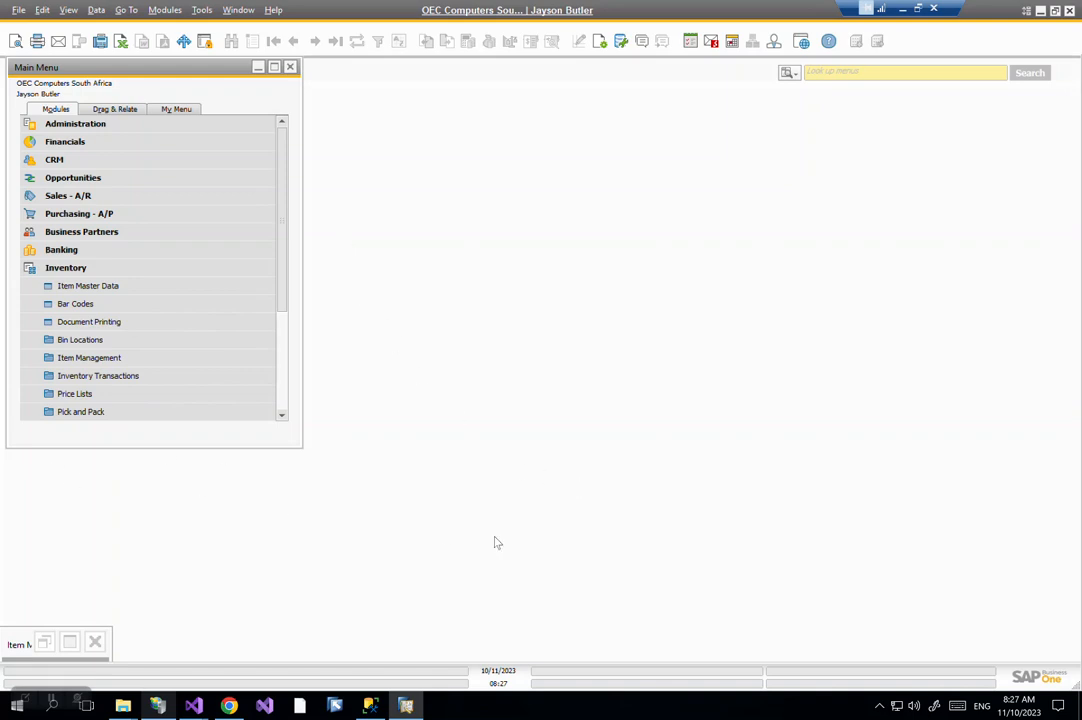
{"action": "mouse_move", "coordinate": [482, 565]}
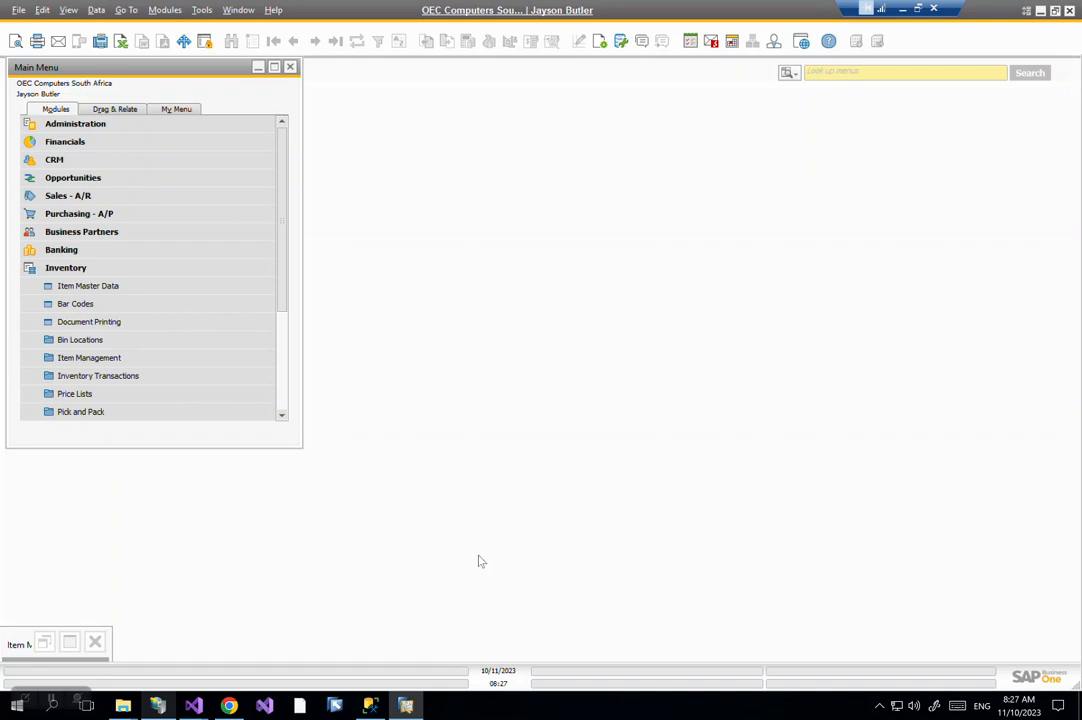
{"action": "mouse_move", "coordinate": [106, 680]}
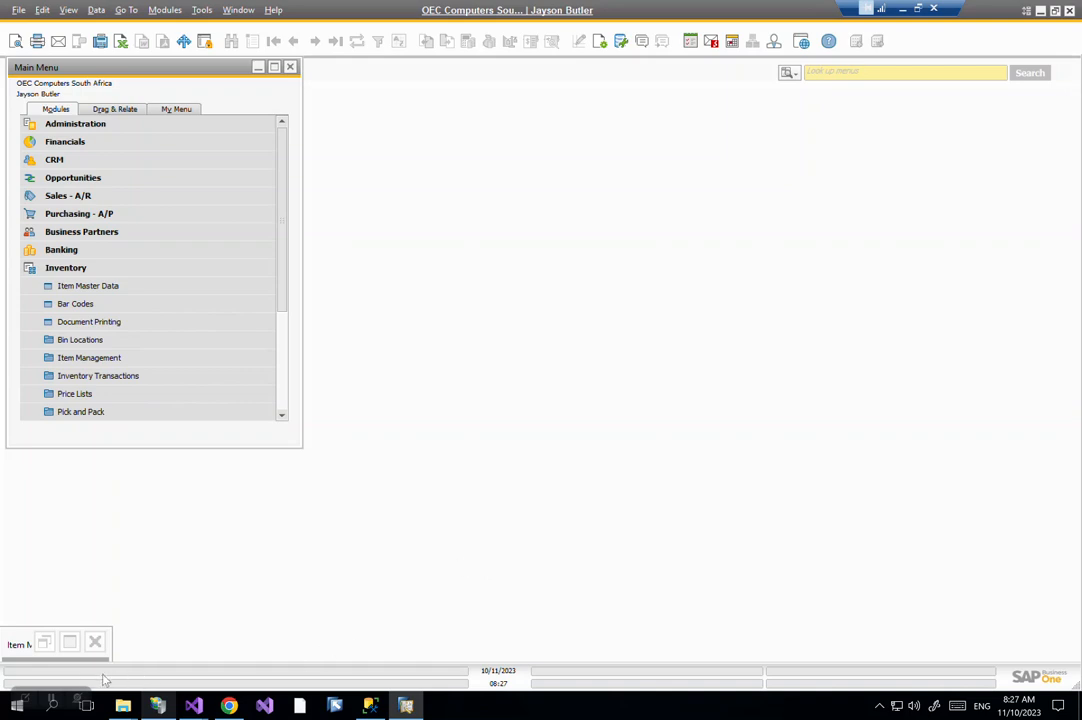